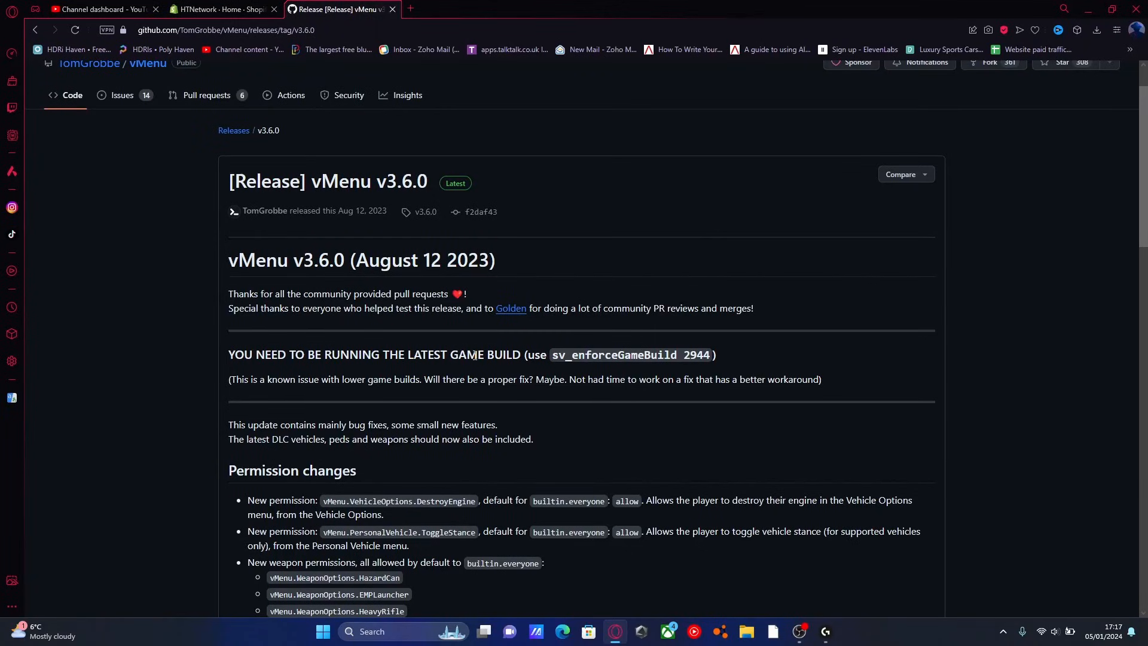
{"action": "mouse_move", "coordinate": [538, 350]}
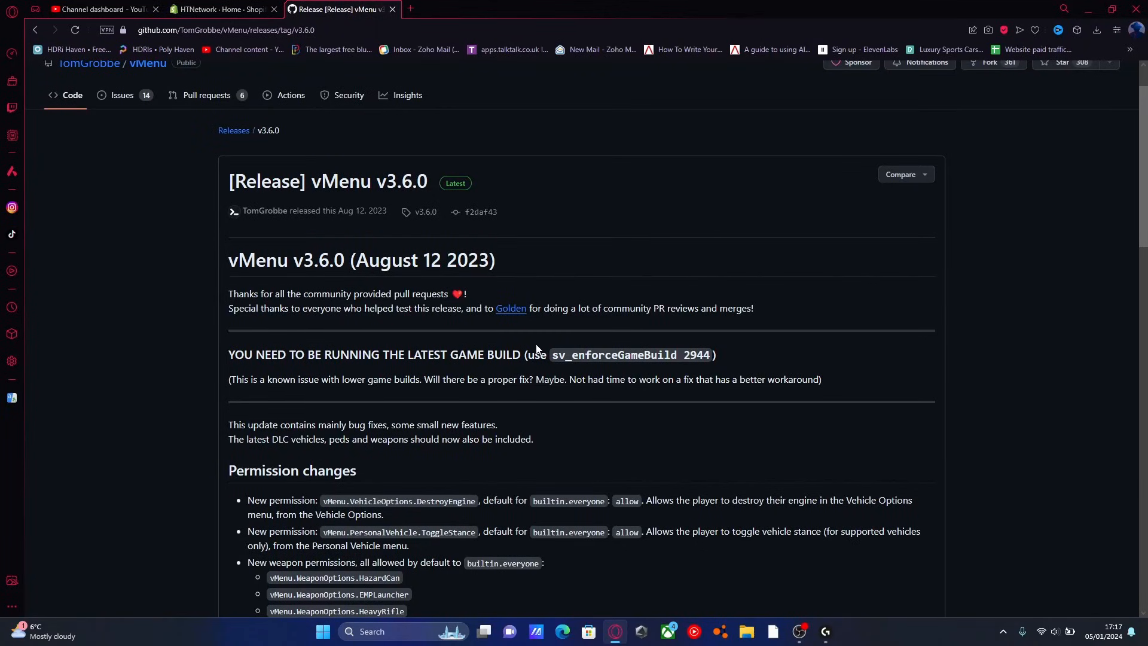
{"action": "mouse_move", "coordinate": [526, 378]}
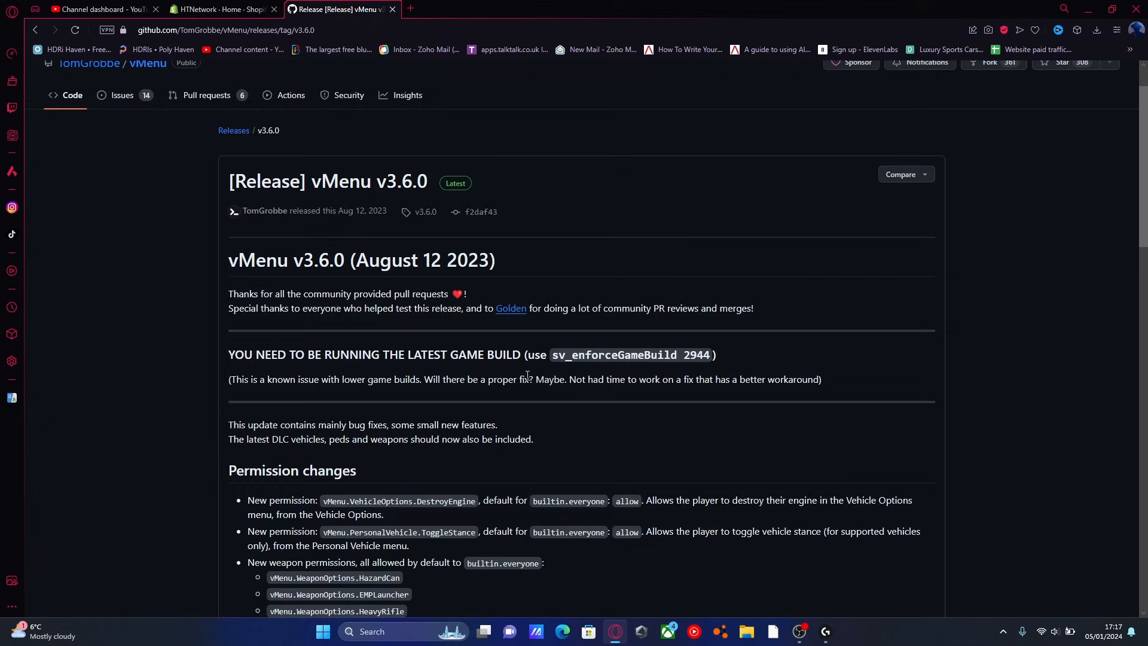
{"action": "mouse_move", "coordinate": [346, 290]}
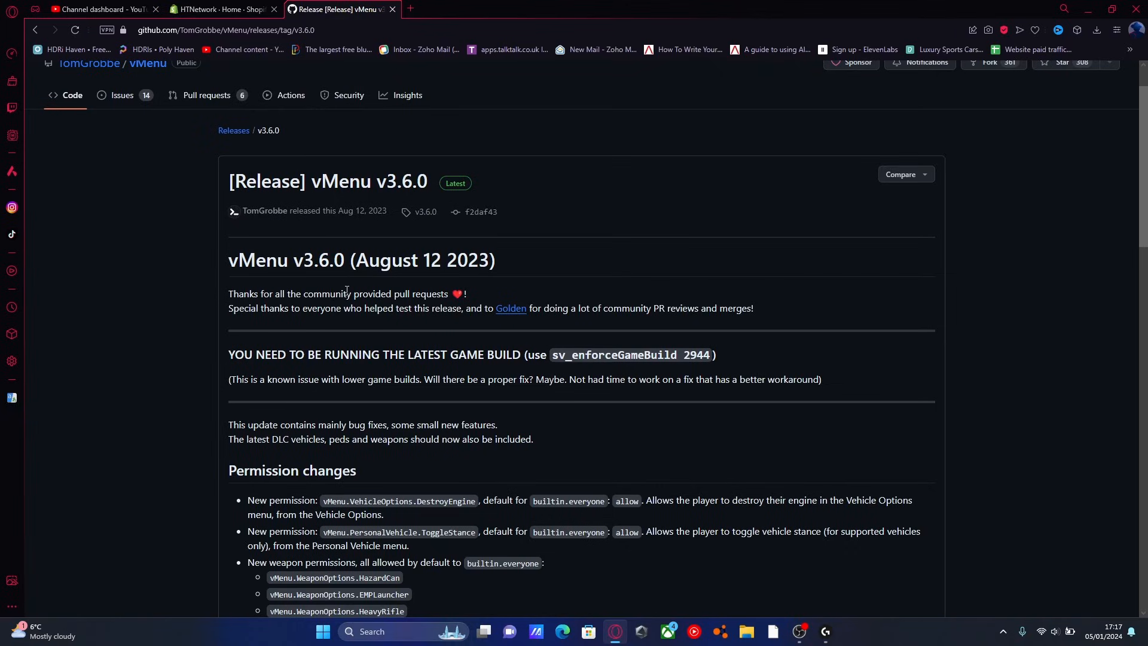
{"action": "mouse_move", "coordinate": [536, 321]}
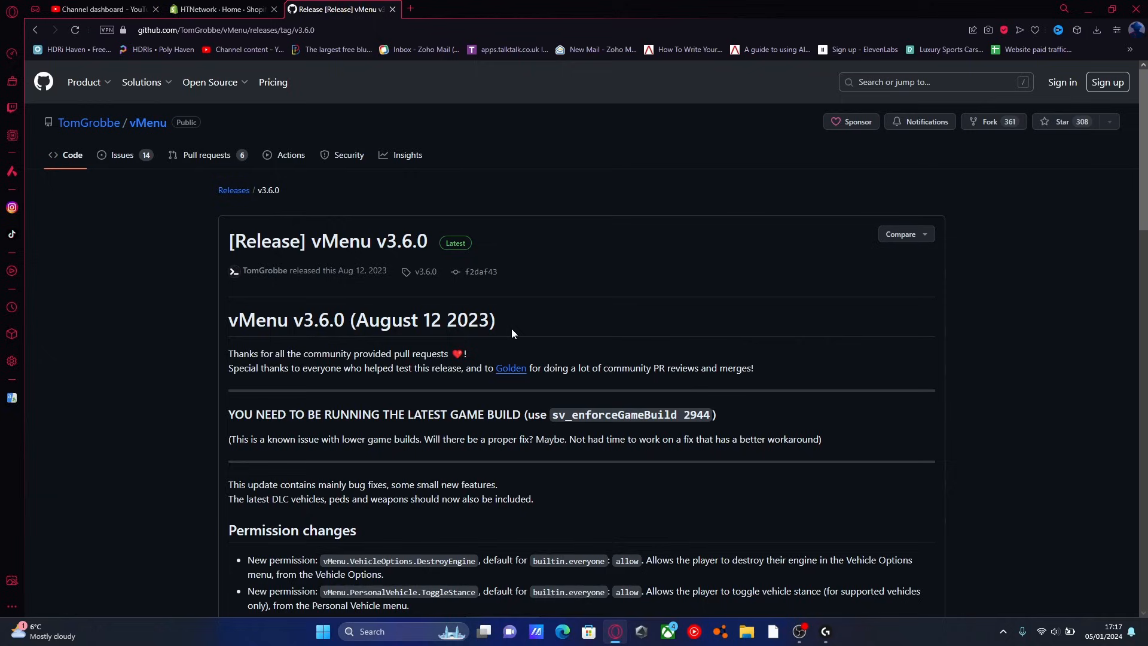
{"action": "mouse_move", "coordinate": [656, 349]}
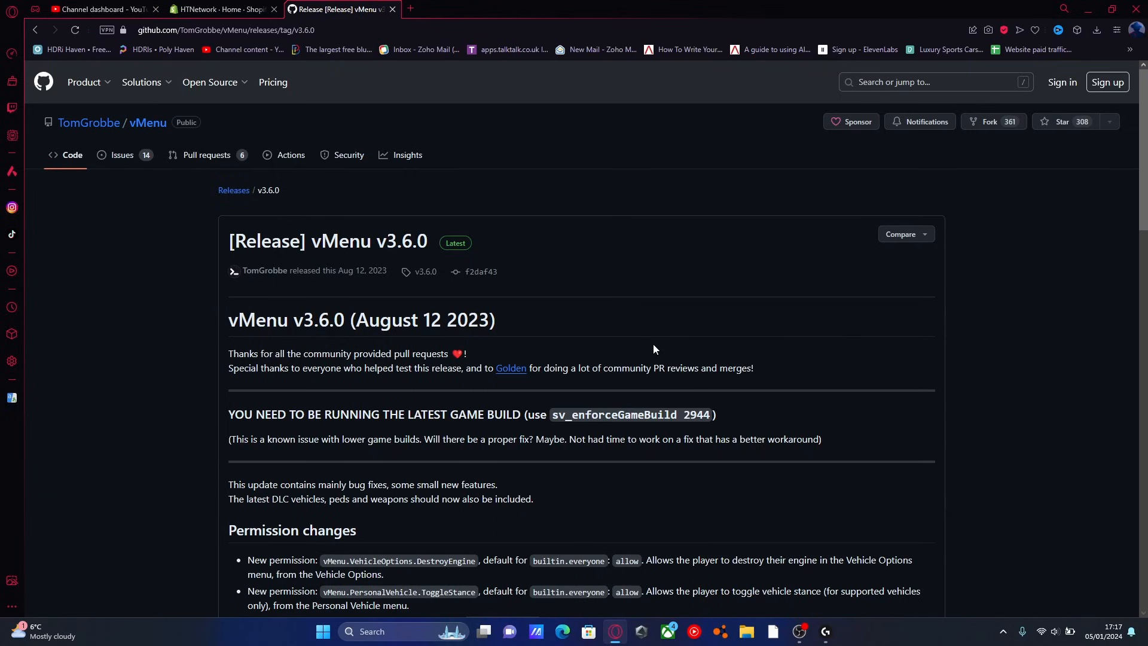
- Download vMenu-v3.6.0.zip from the release assets and open the archive
{"action": "scroll", "scroll_direction": "down", "scroll_amount": 3}
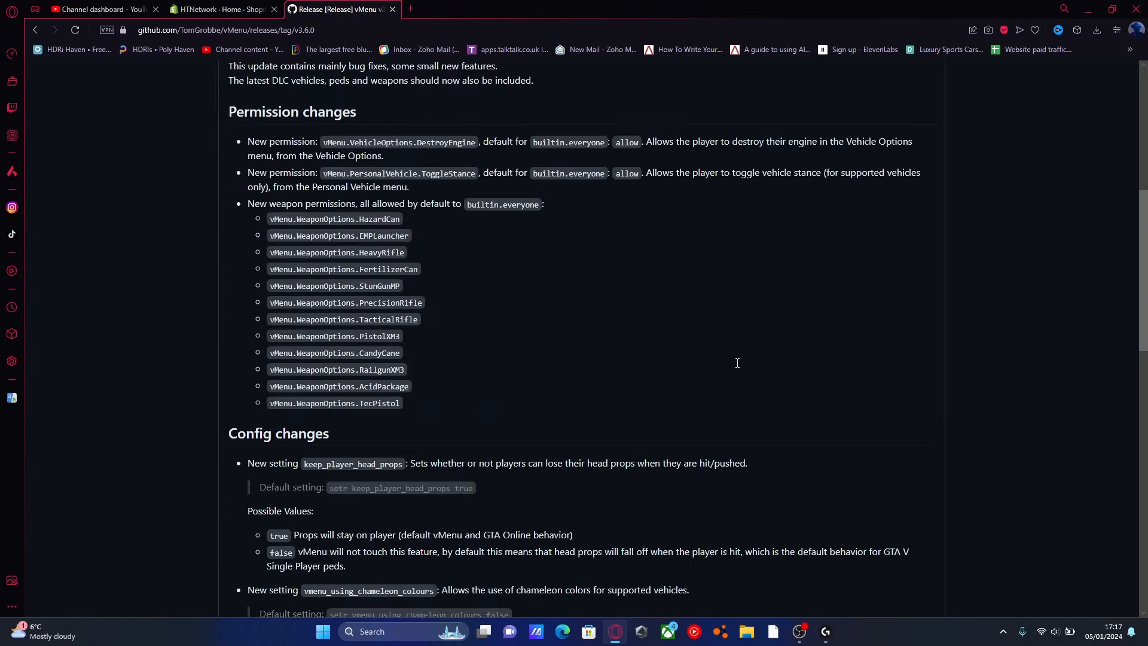
{"action": "scroll", "scroll_direction": "down", "scroll_amount": 3}
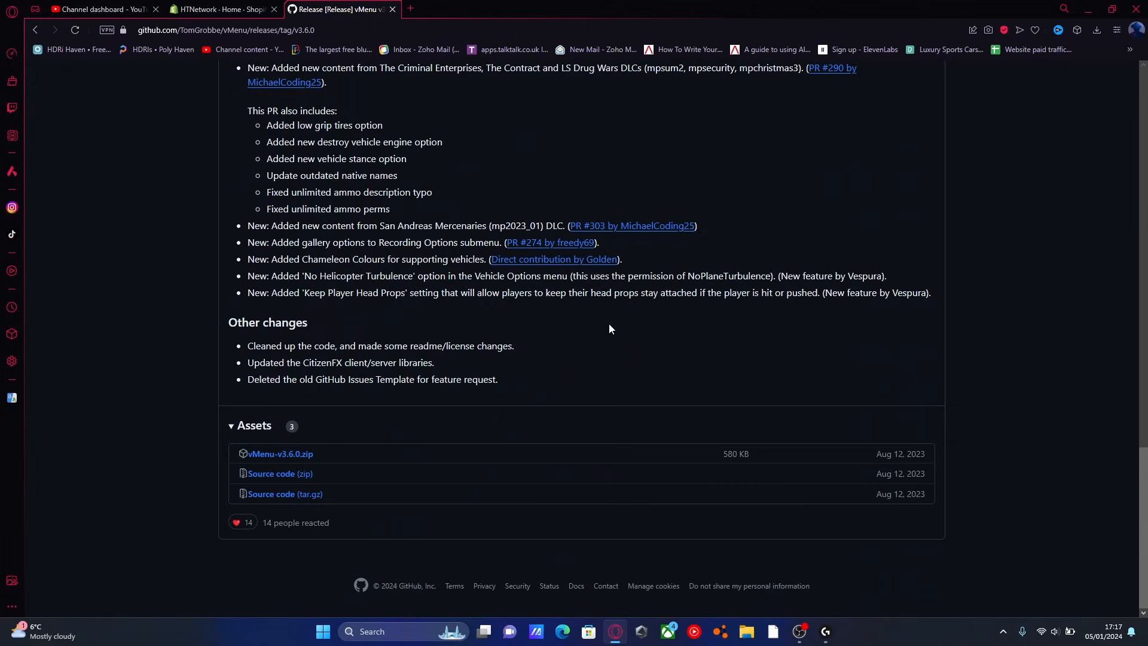
{"action": "mouse_move", "coordinate": [524, 494]}
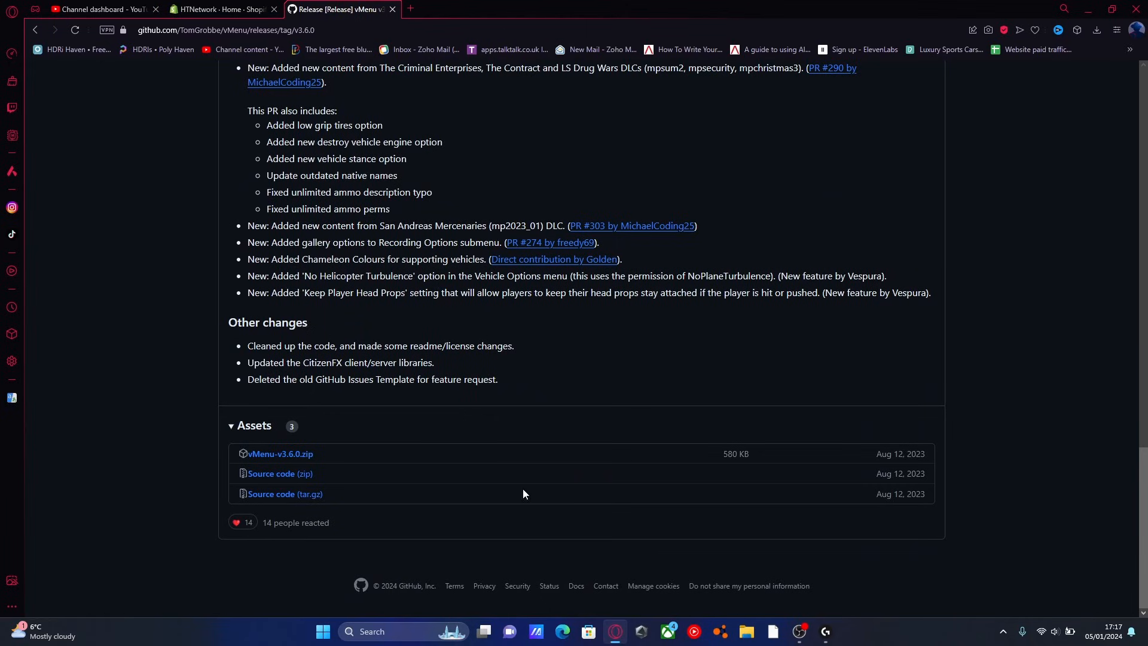
{"action": "mouse_move", "coordinate": [278, 462]}
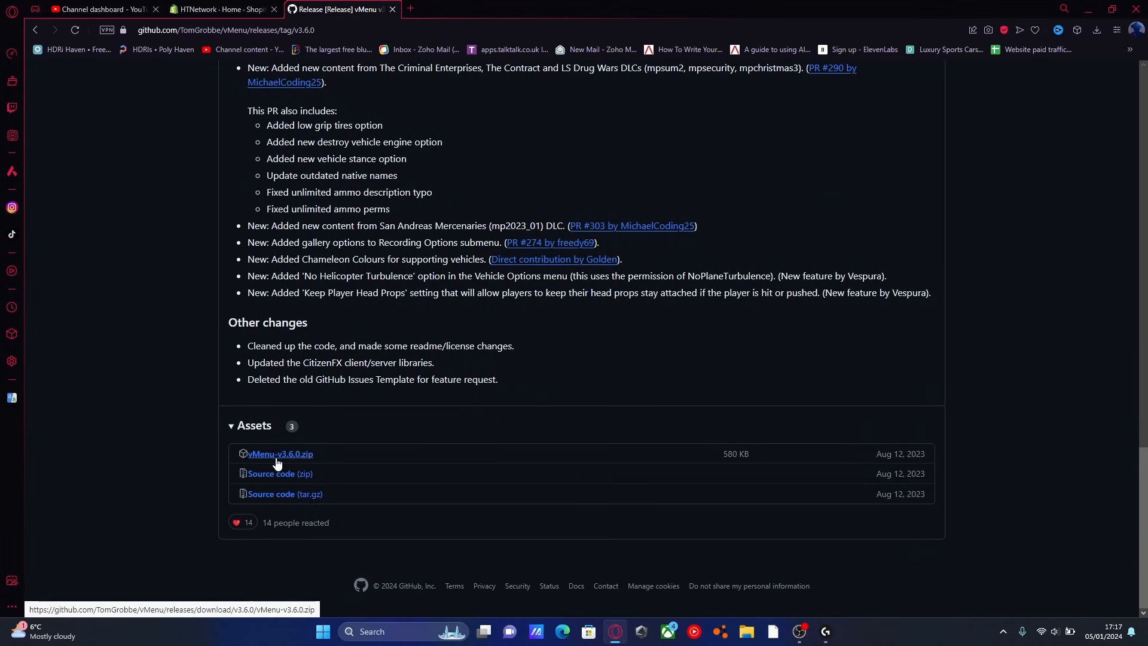
{"action": "left_click", "coordinate": [280, 454]}
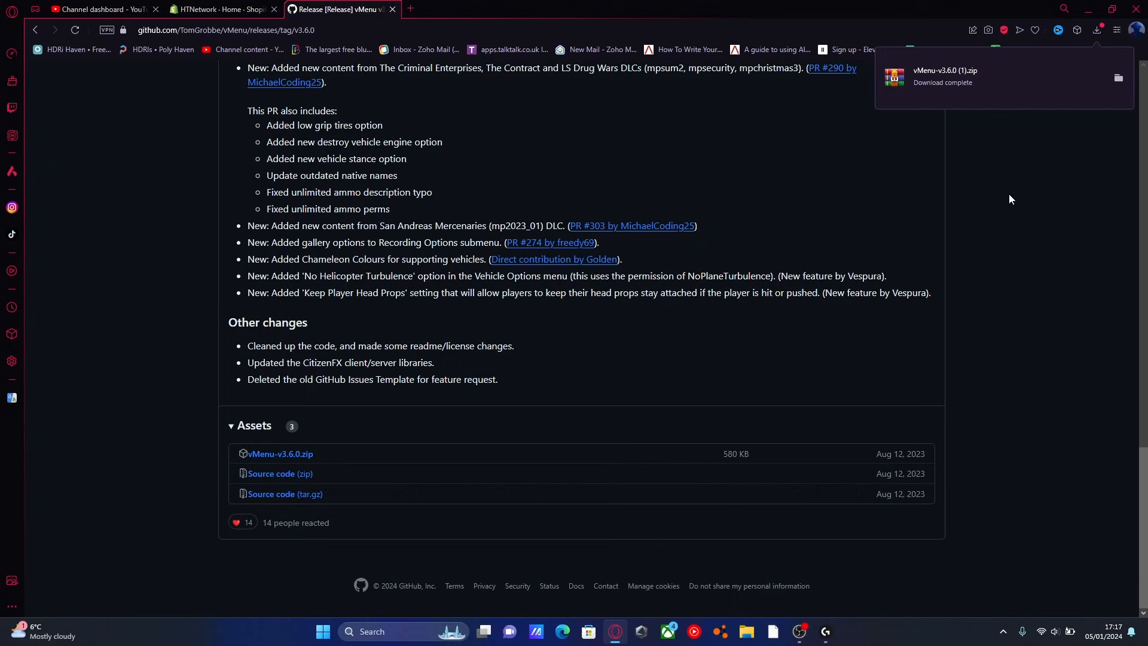
{"action": "left_click", "coordinate": [969, 77]}
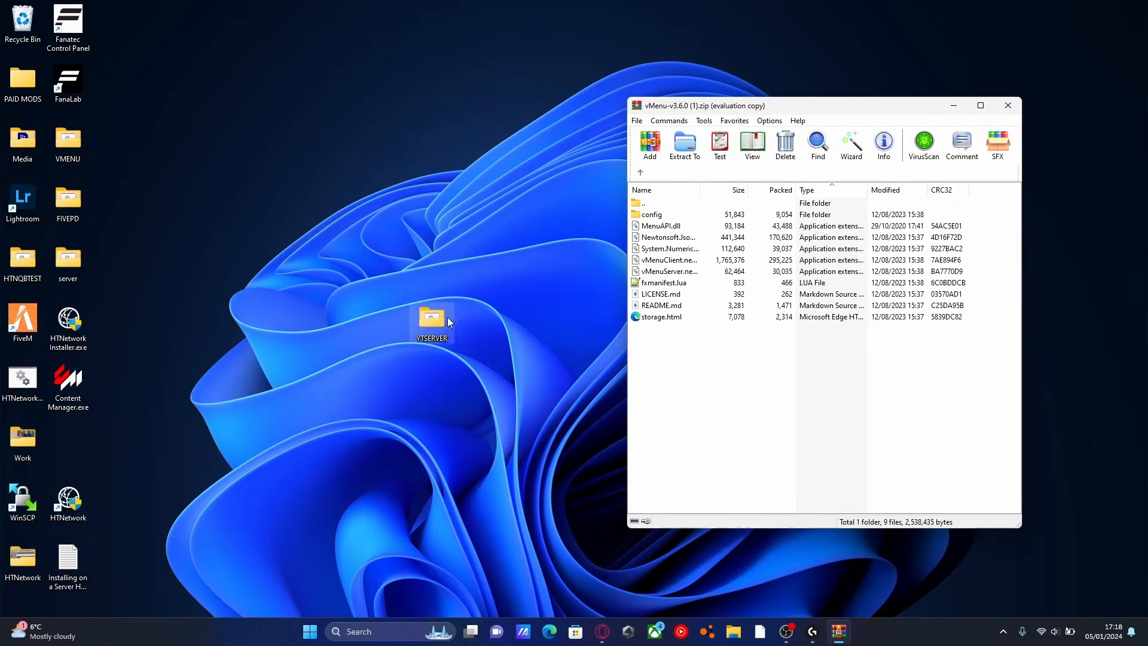
- Navigate into the server's txData base folder and its resources directory
{"action": "left_click_drag", "start_coordinate": [432, 322], "coordinate": [385, 259]}
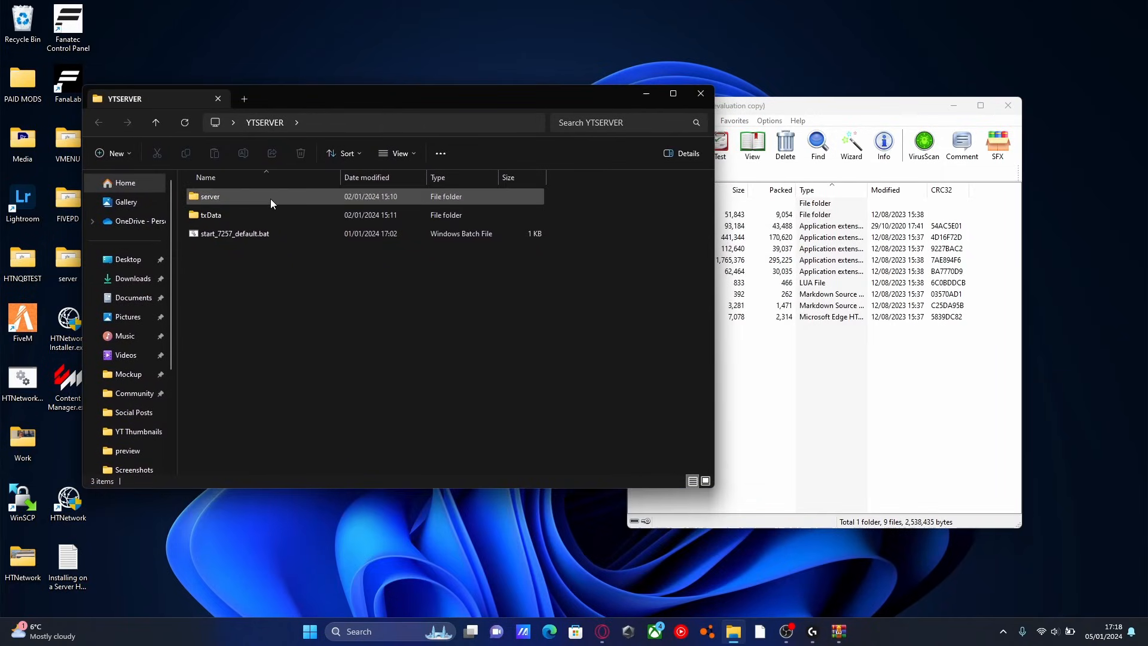
{"action": "double_click", "coordinate": [212, 196]}
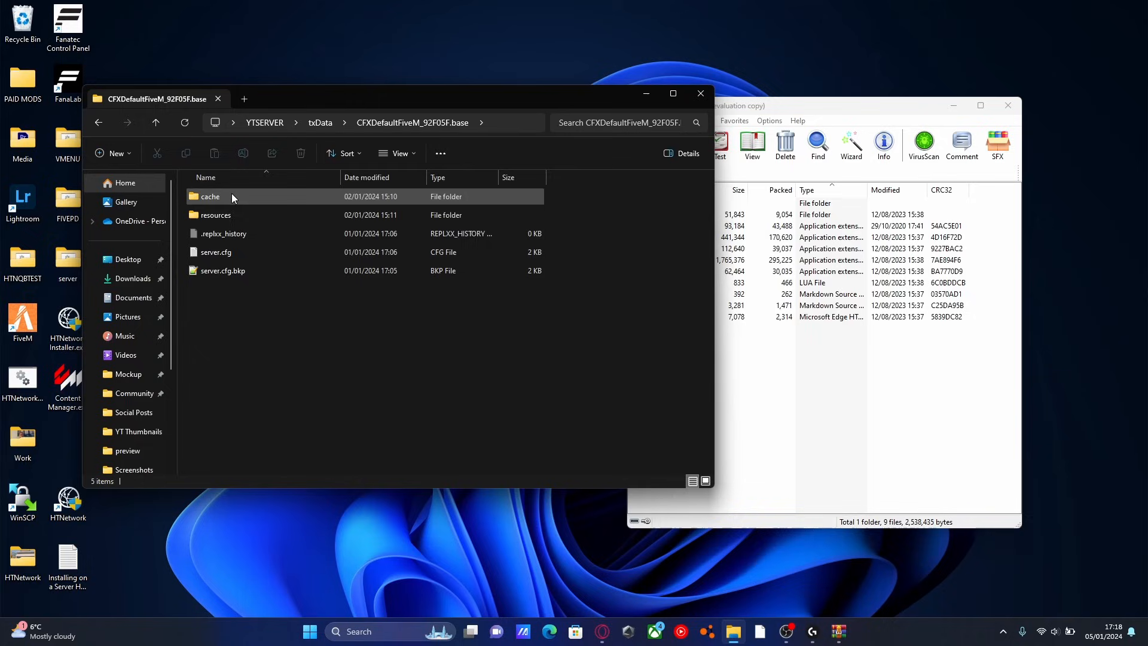
{"action": "double_click", "coordinate": [215, 216]}
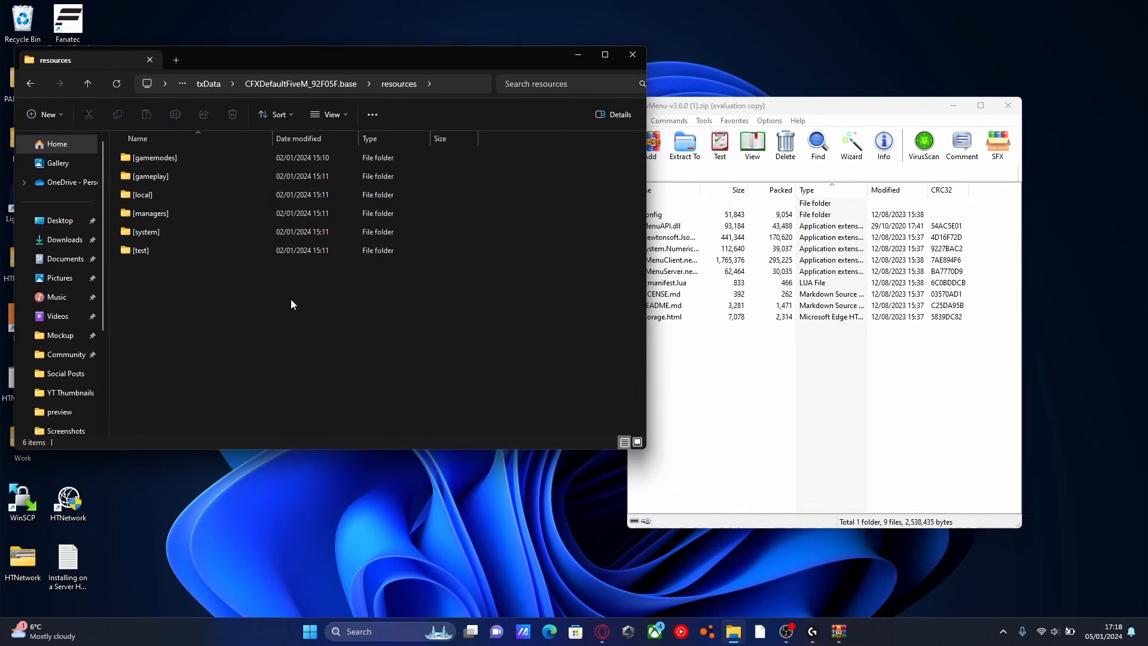
- Create a new [Menus] folder inside resources and enter it
{"action": "right_click", "coordinate": [293, 305]}
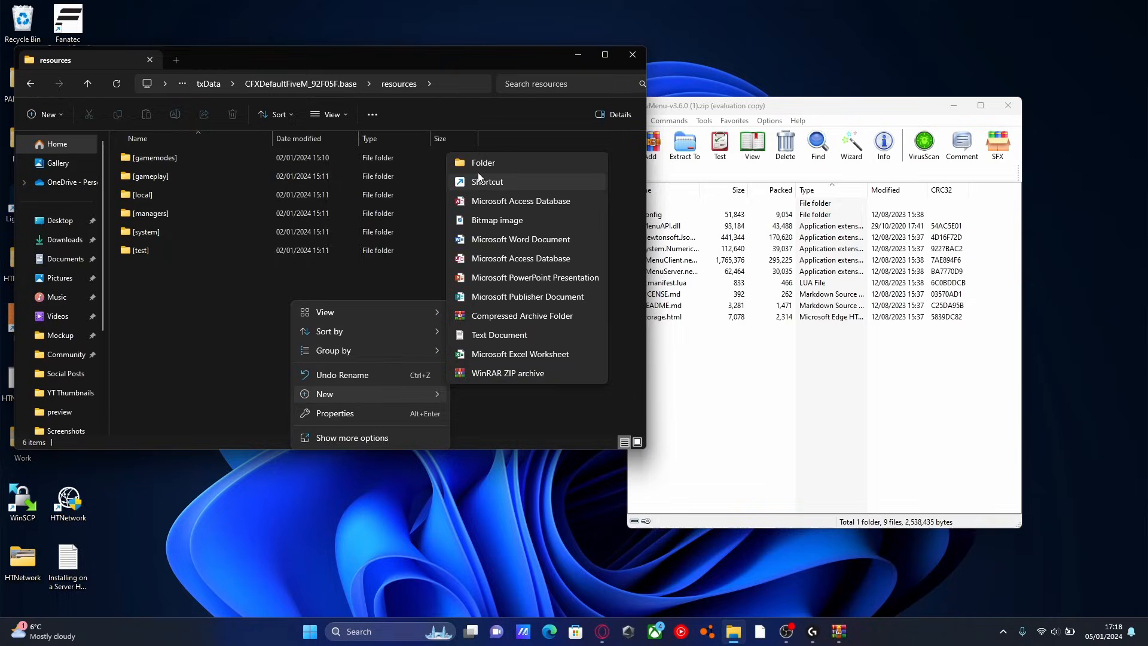
{"action": "left_click", "coordinate": [483, 163]}
{"action": "type", "text": "[Menus]"}
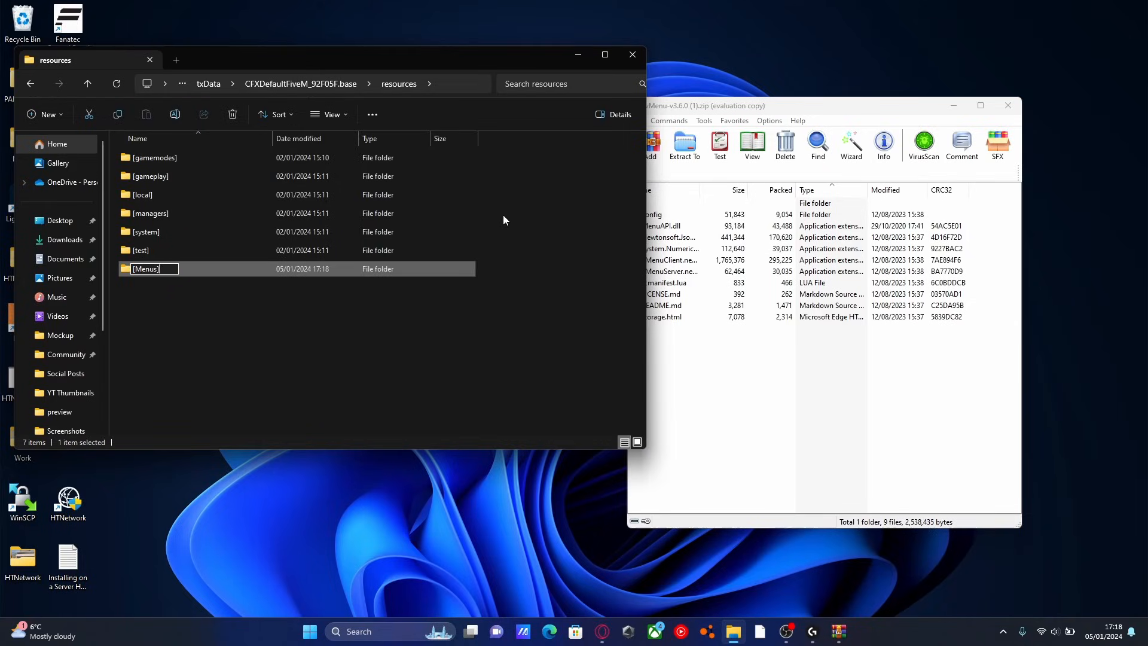
{"action": "key", "text": "Enter"}
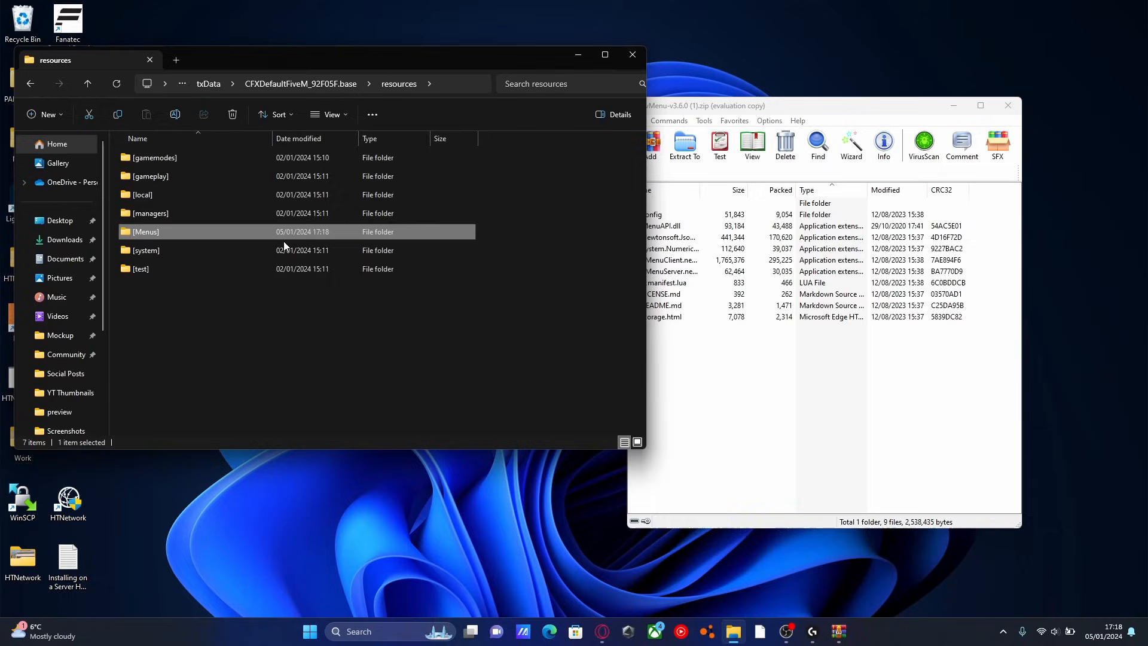
{"action": "mouse_move", "coordinate": [149, 241]}
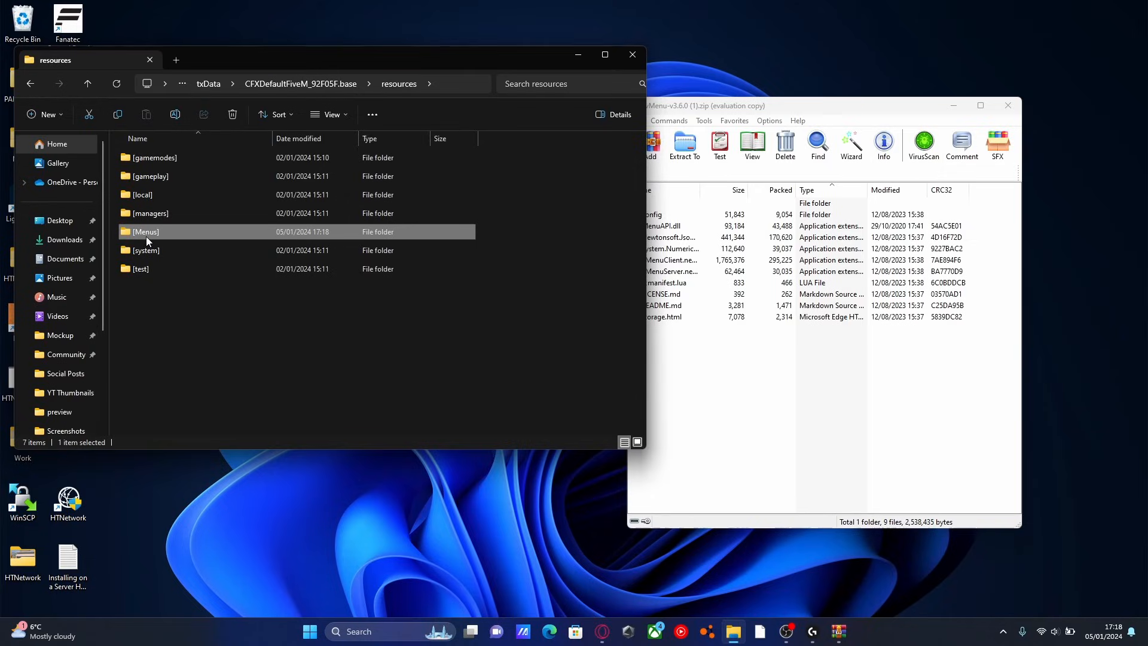
{"action": "double_click", "coordinate": [146, 232]}
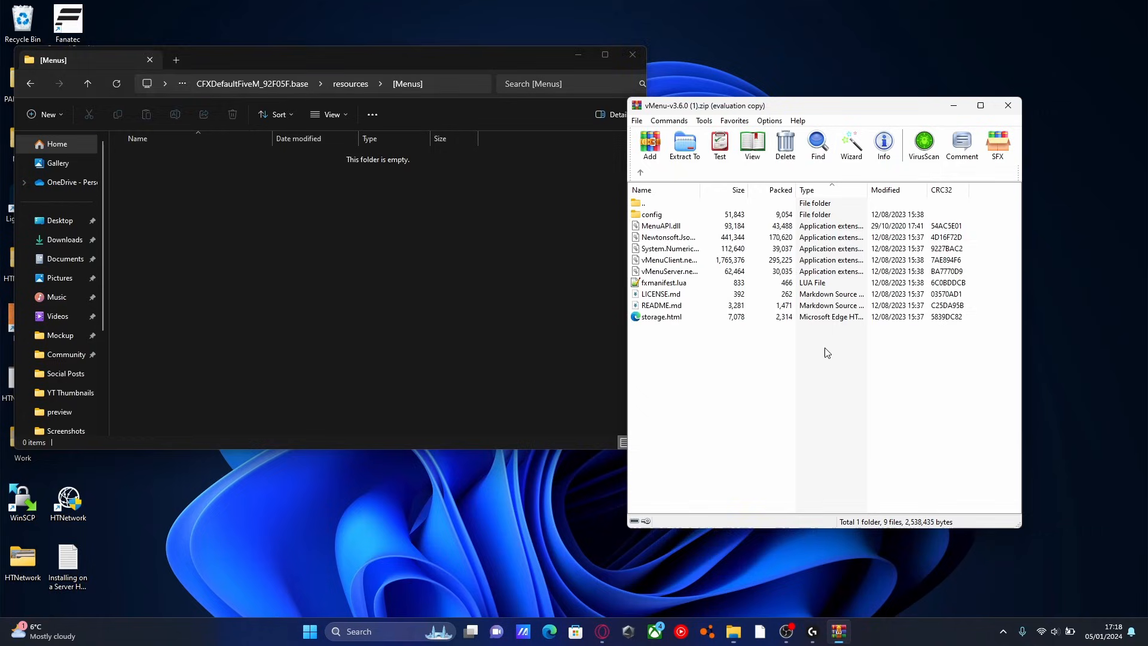
- Create a vMenu folder inside [Menus] and enter it for the release files
{"action": "right_click", "coordinate": [275, 271]}
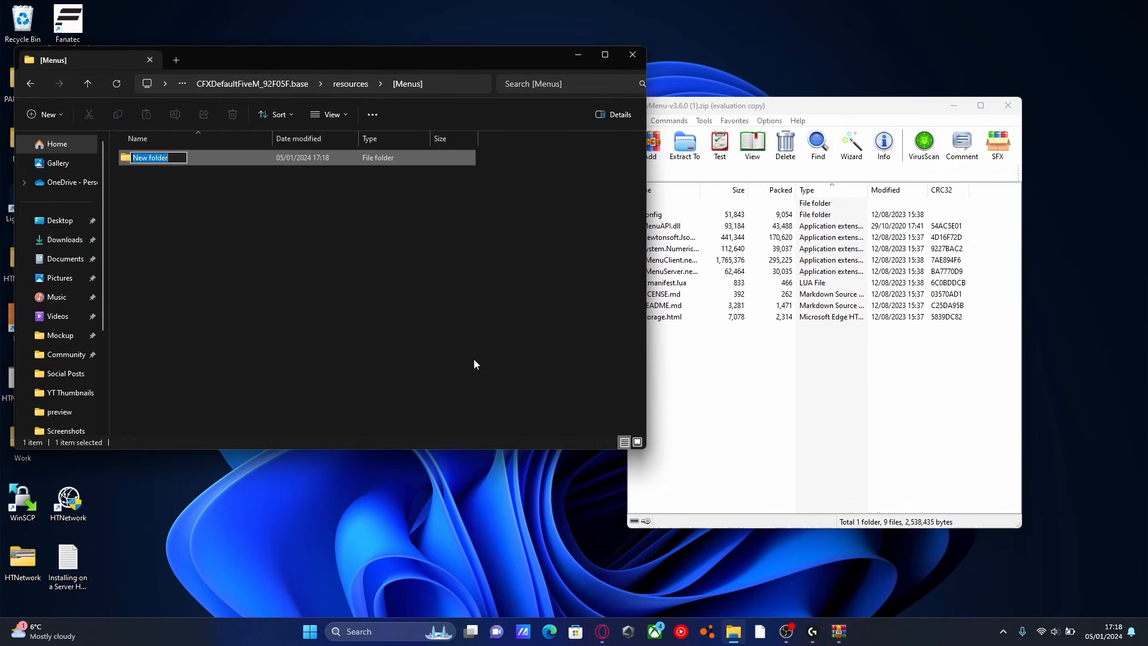
{"action": "type", "text": "v"}
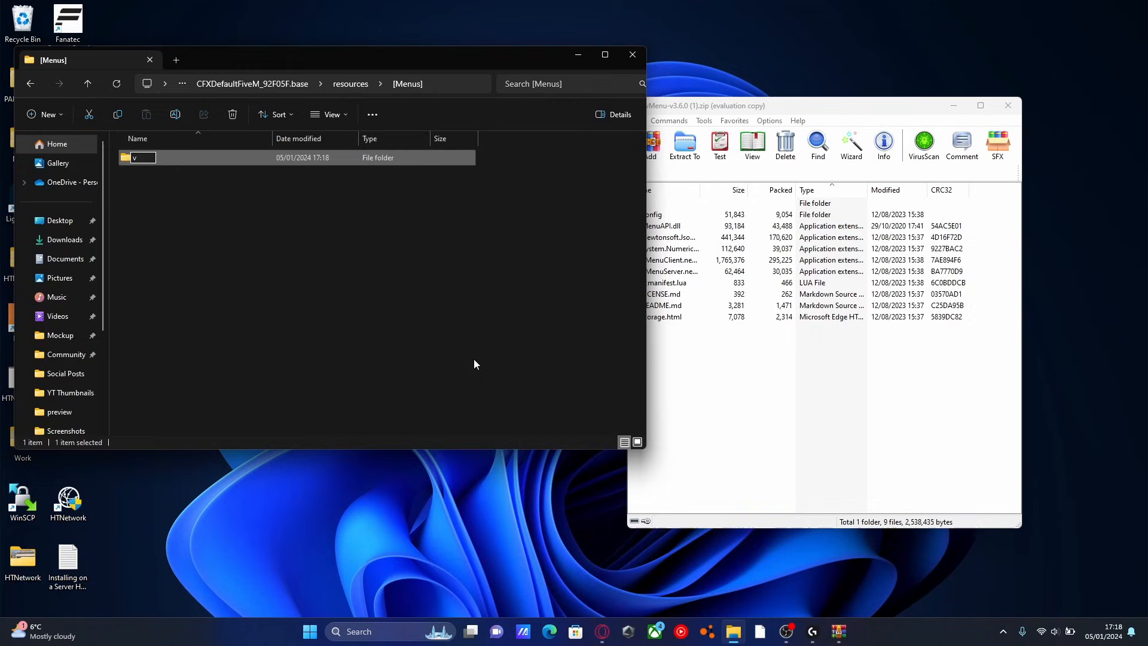
{"action": "type", "text": "Menu"}
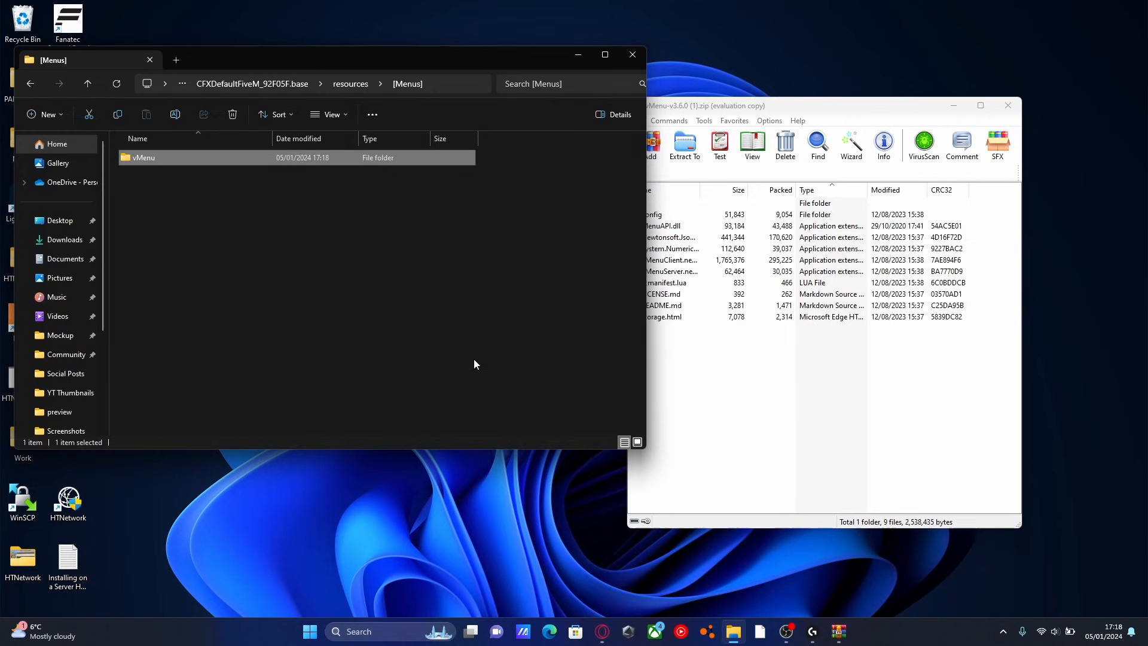
{"action": "double_click", "coordinate": [144, 158]}
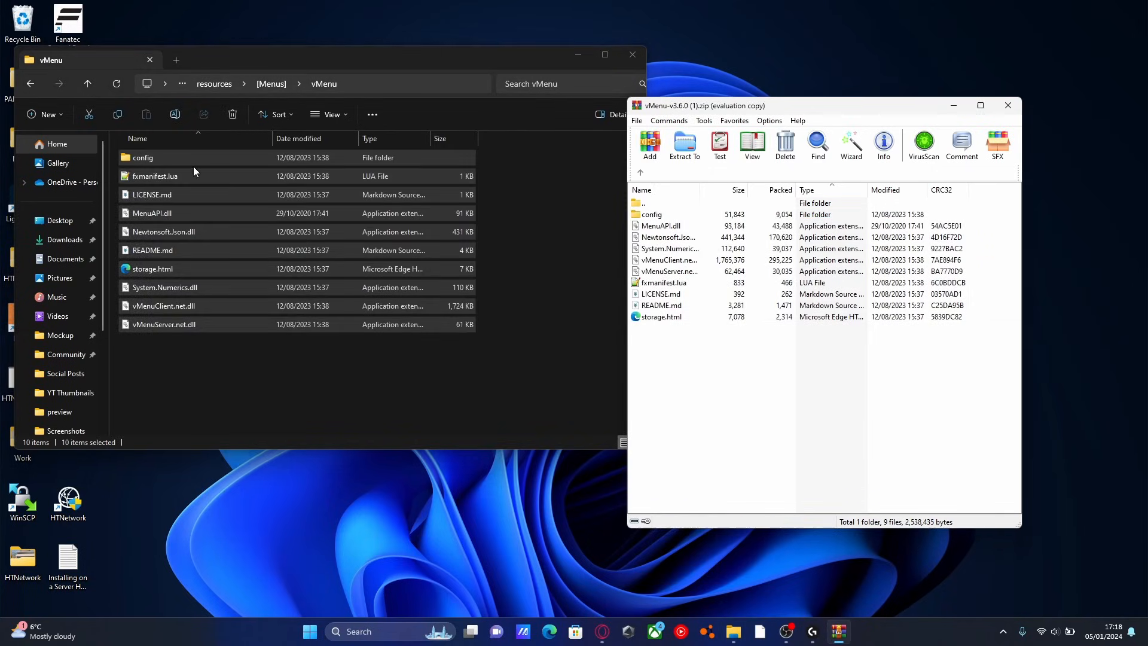
- Enter vMenu's config folder and select permissions.cfg to move it out
{"action": "double_click", "coordinate": [144, 158]}
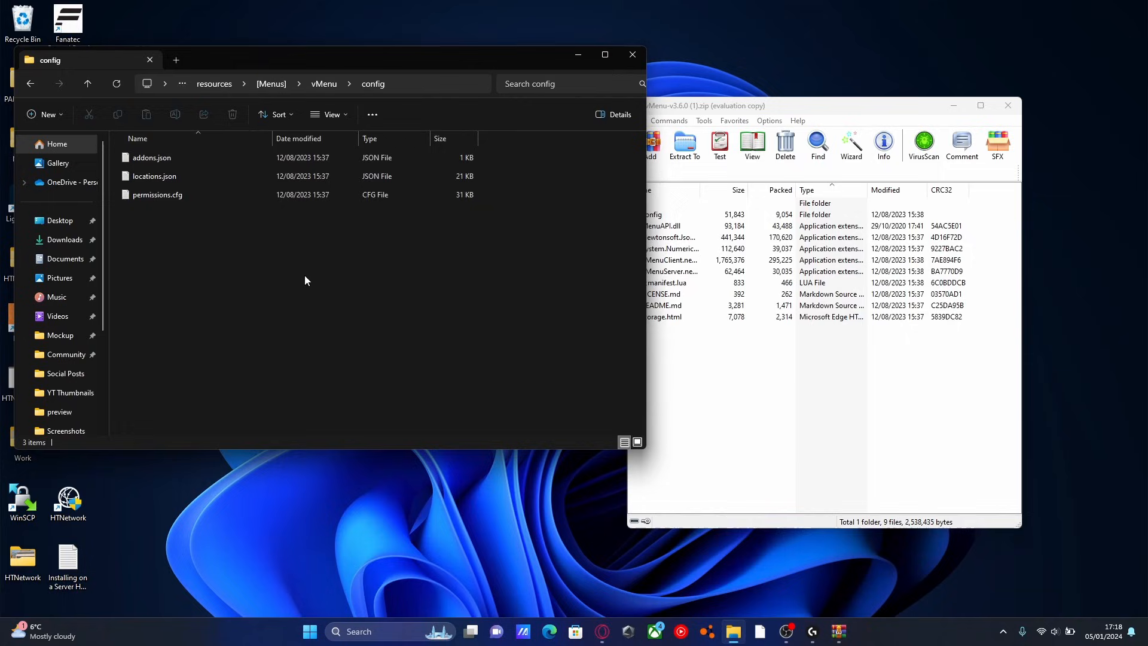
{"action": "left_click", "coordinate": [156, 194]}
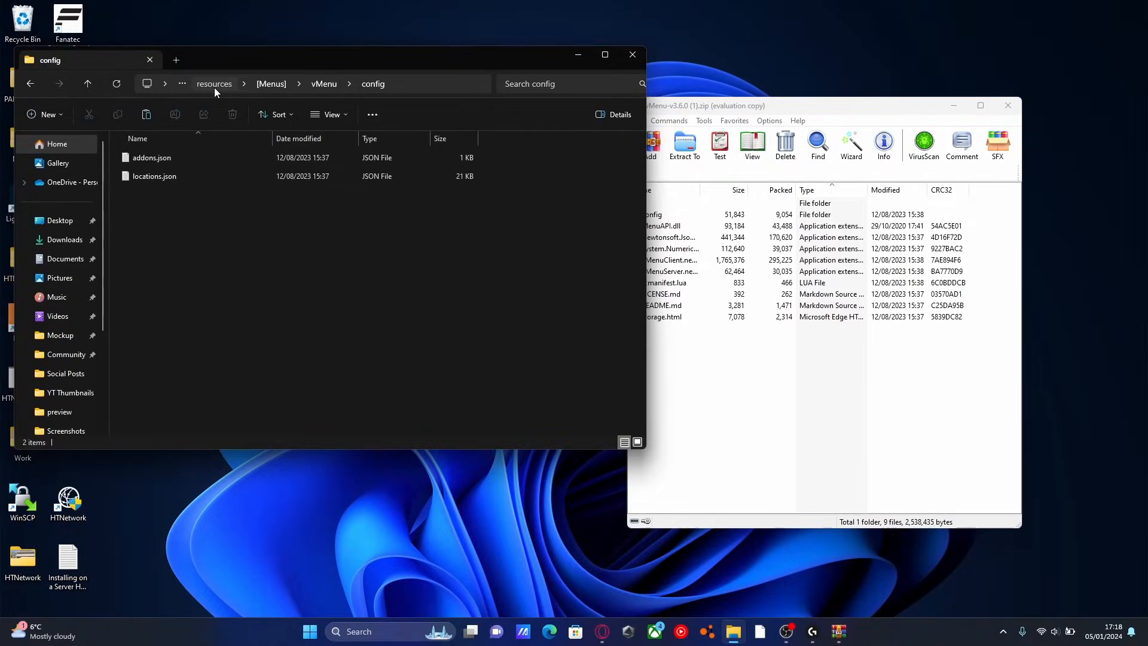
- Place permissions.cfg beside server.cfg in the base data folder, then return to resources
{"action": "left_click", "coordinate": [214, 84]}
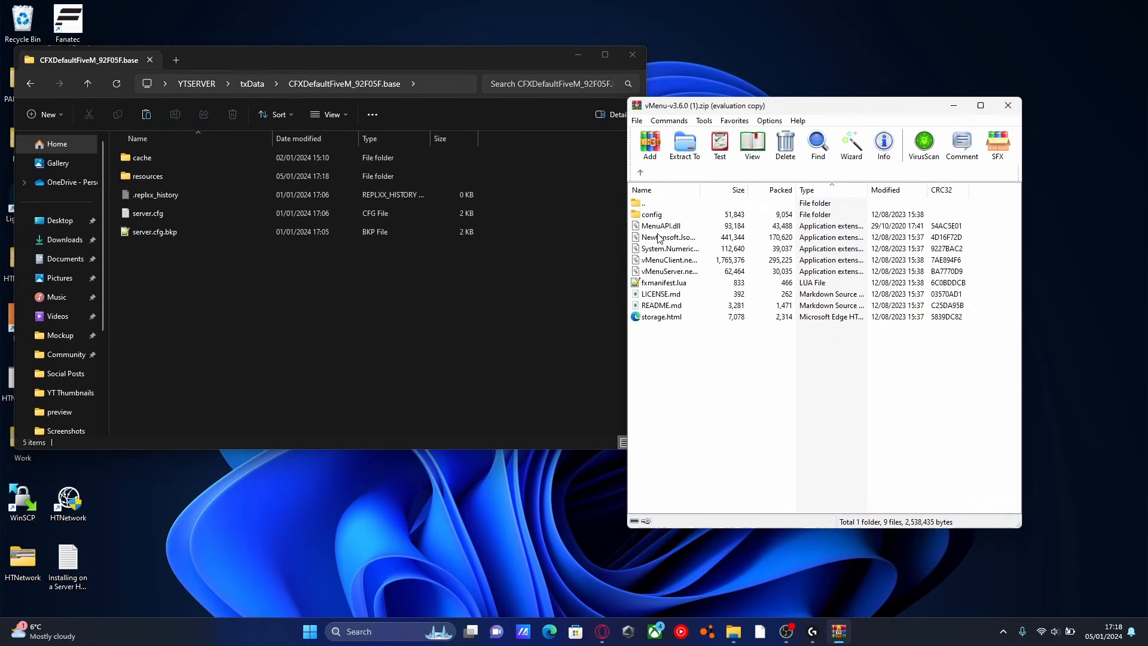
{"action": "double_click", "coordinate": [652, 214]}
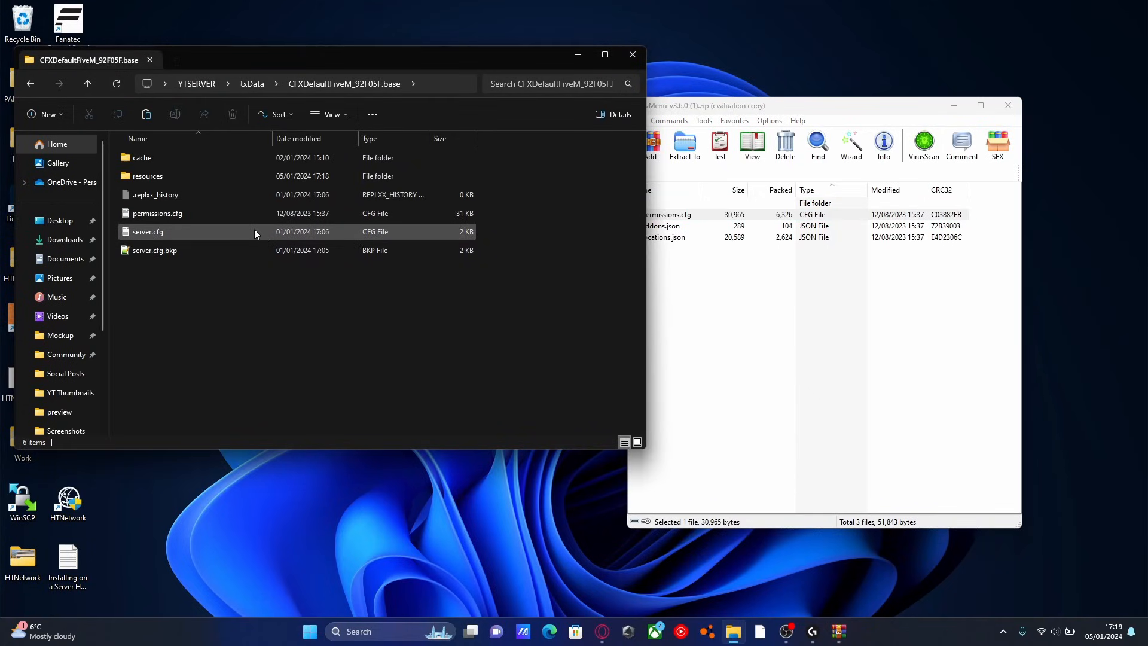
{"action": "left_click", "coordinate": [158, 213]}
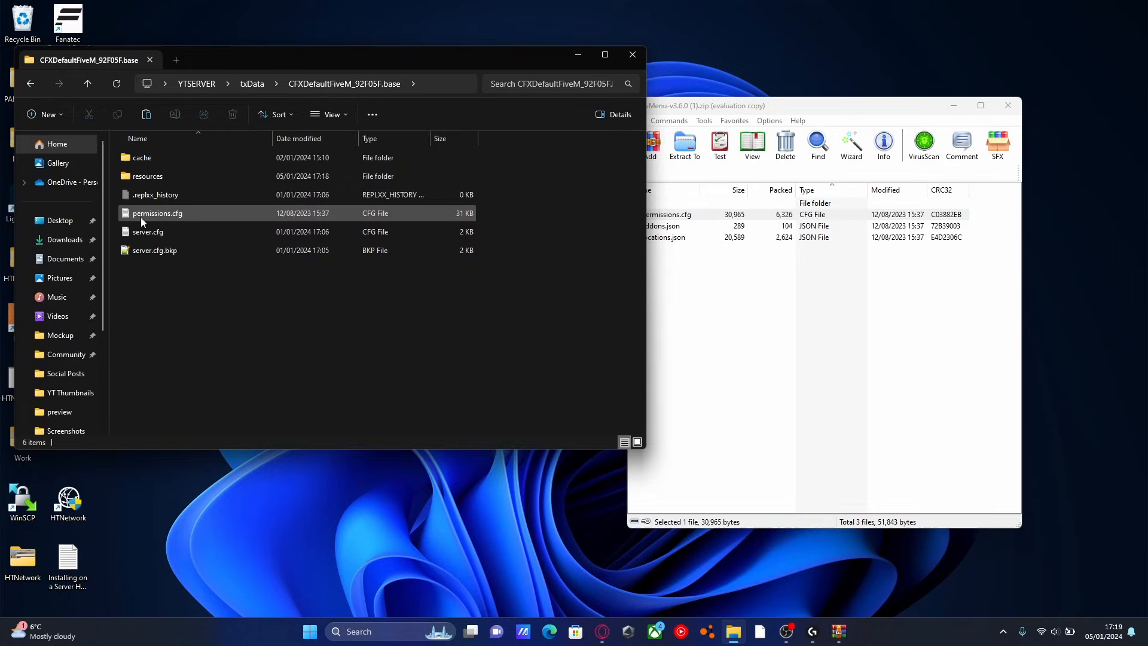
{"action": "mouse_move", "coordinate": [154, 232]}
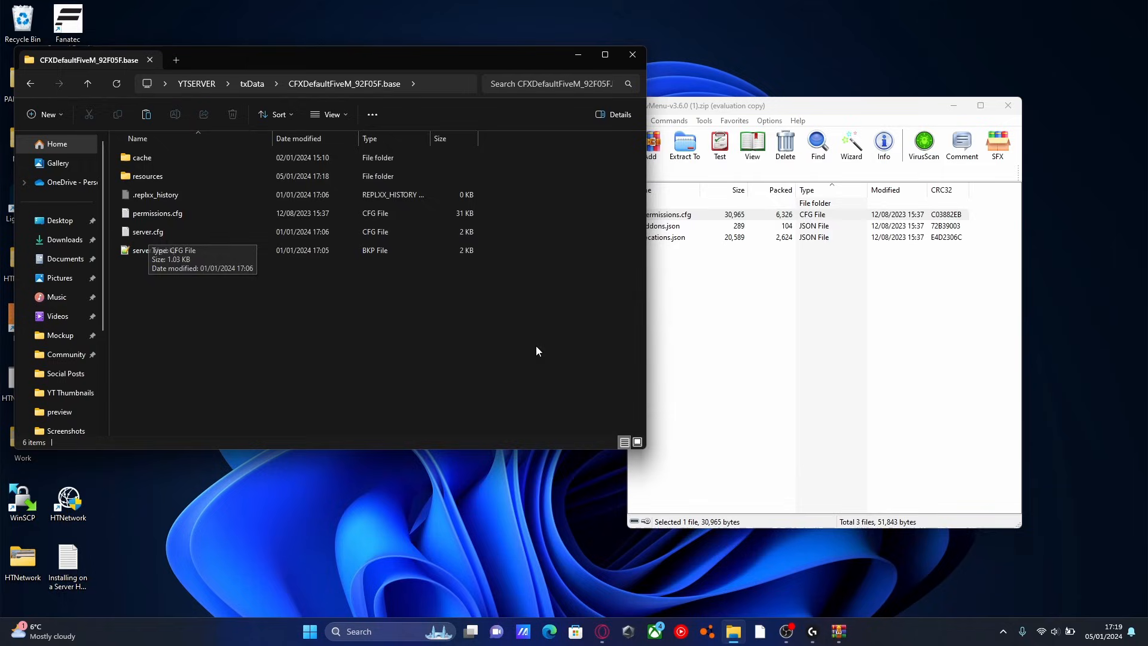
{"action": "double_click", "coordinate": [148, 175]}
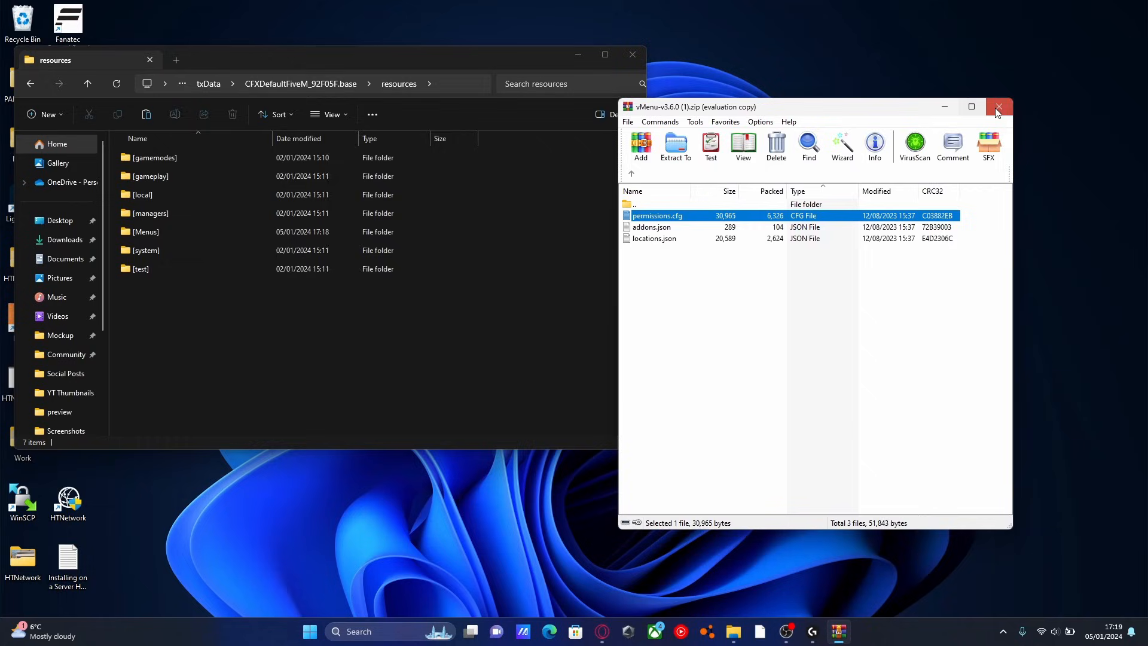
- Close the vMenu archive and open server.cfg from the base data folder in Notepad
{"action": "left_click", "coordinate": [999, 107]}
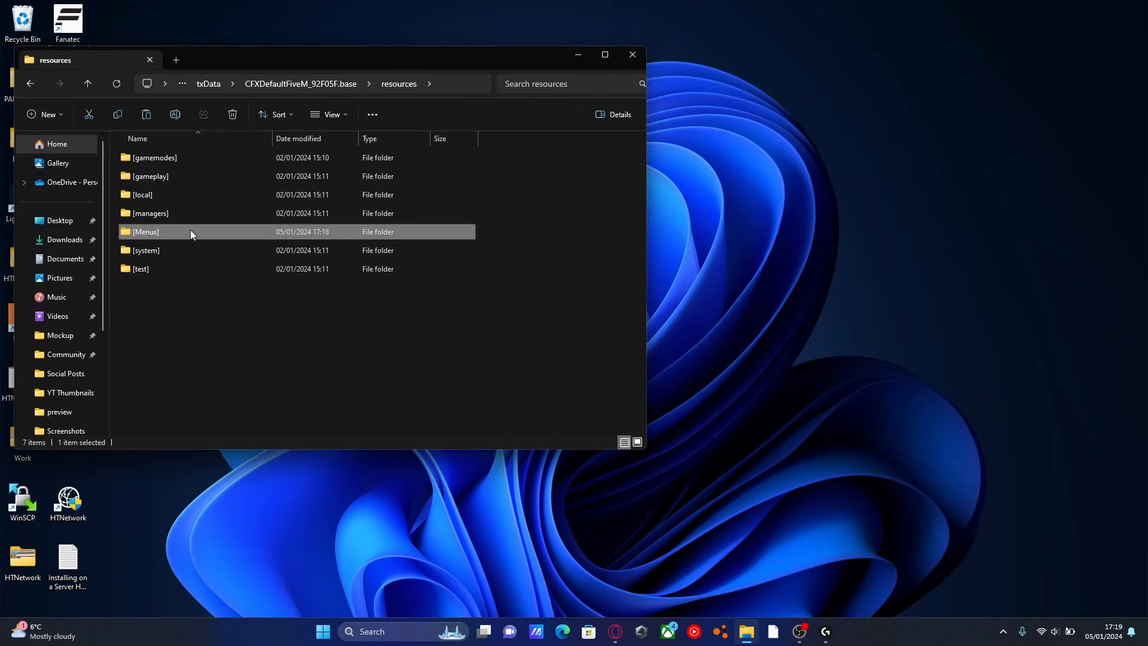
{"action": "key", "text": "F2"}
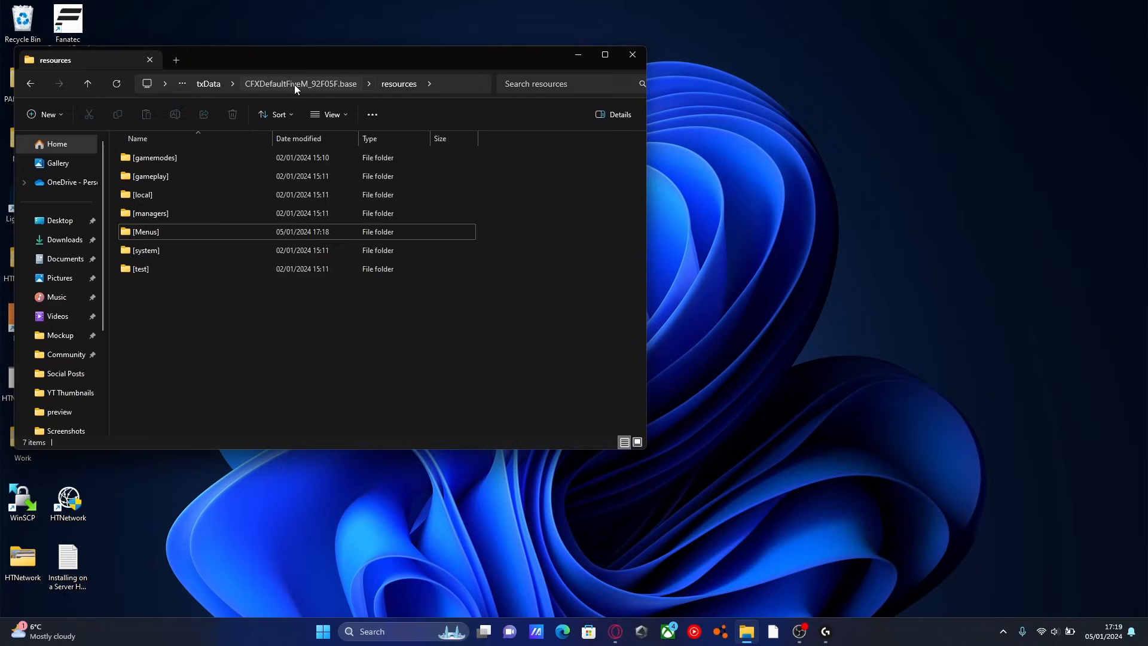
{"action": "left_click", "coordinate": [300, 84]}
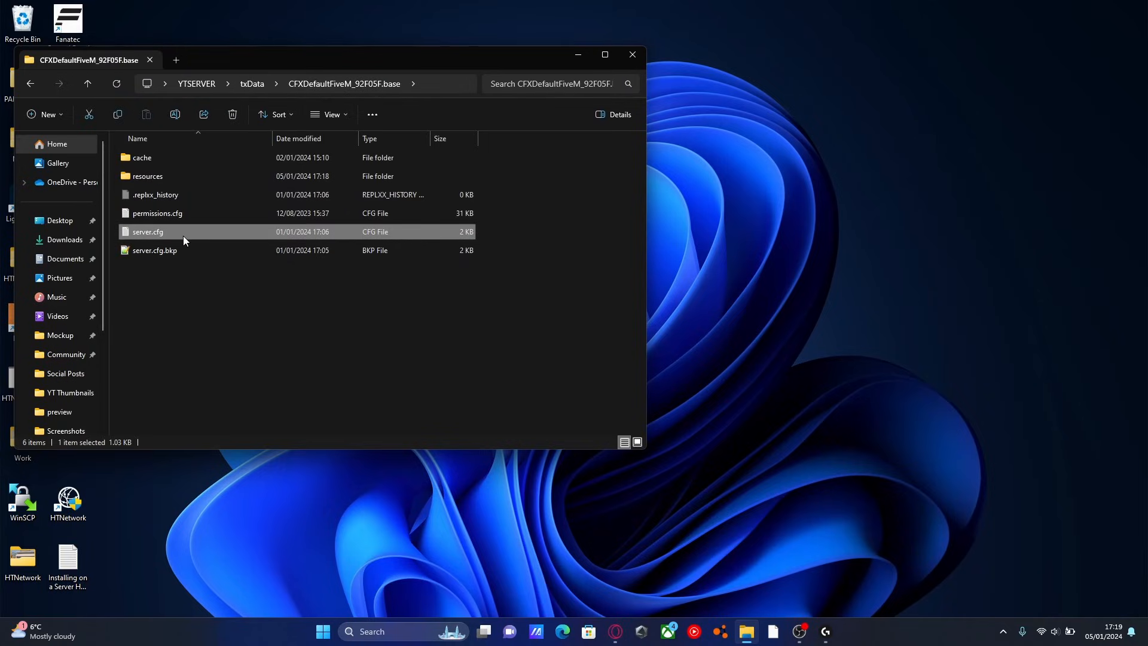
{"action": "double_click", "coordinate": [148, 232]}
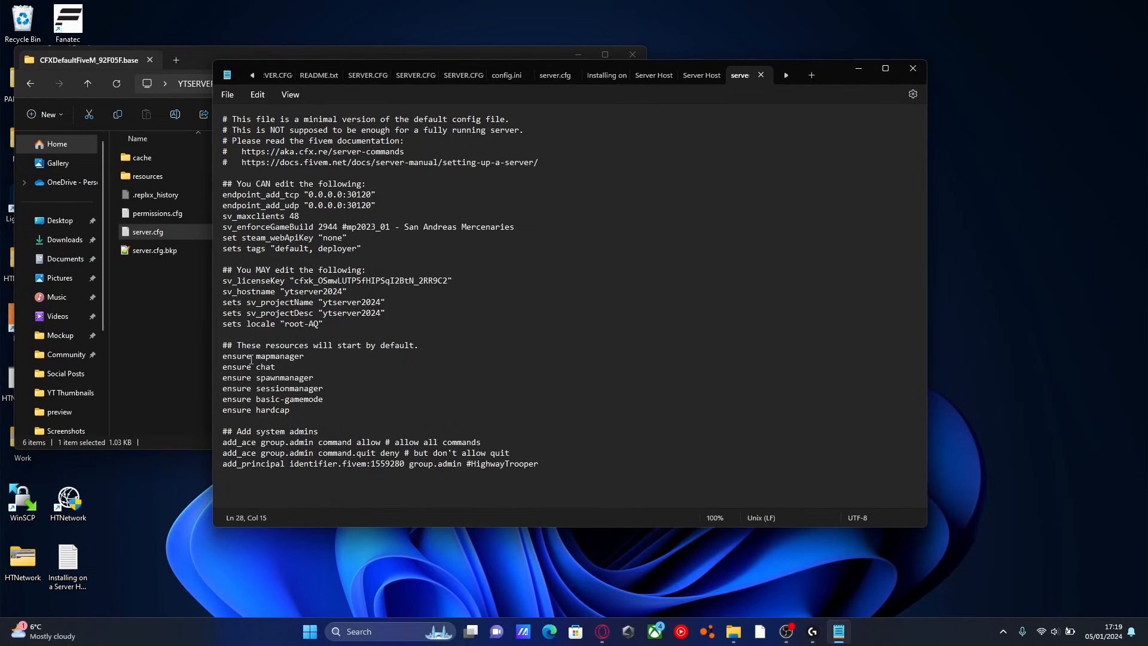
- Add '## Menus' and 'ensure [Menus]' lines below ensure hardcap in server.cfg
{"action": "key", "text": "Enter"}
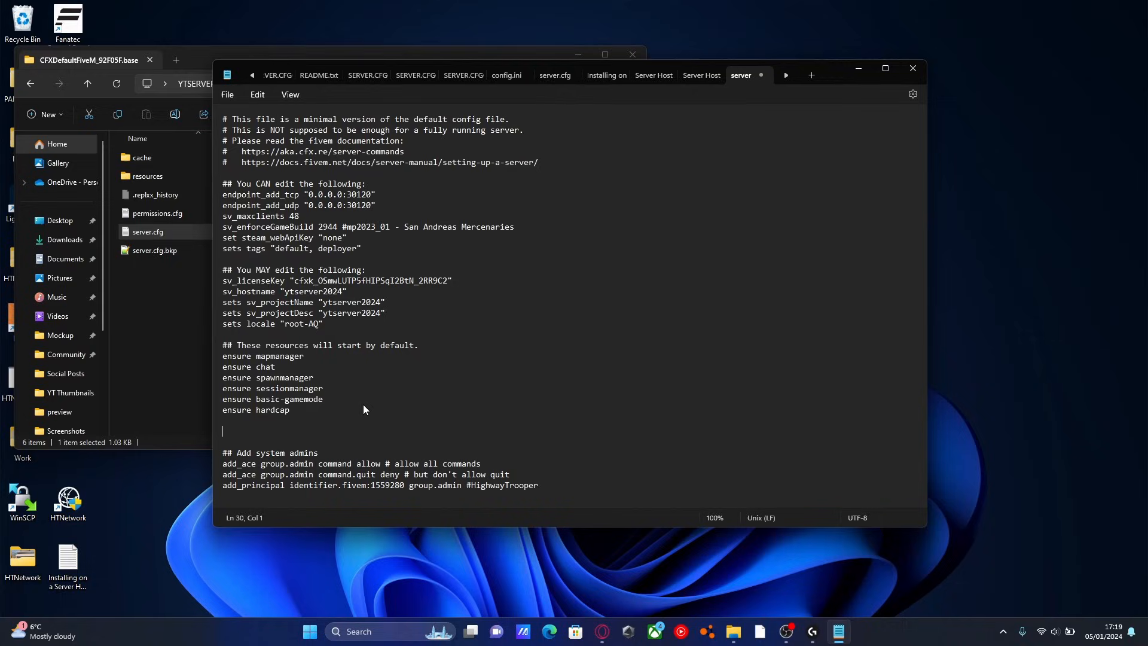
{"action": "type", "text": "##"}
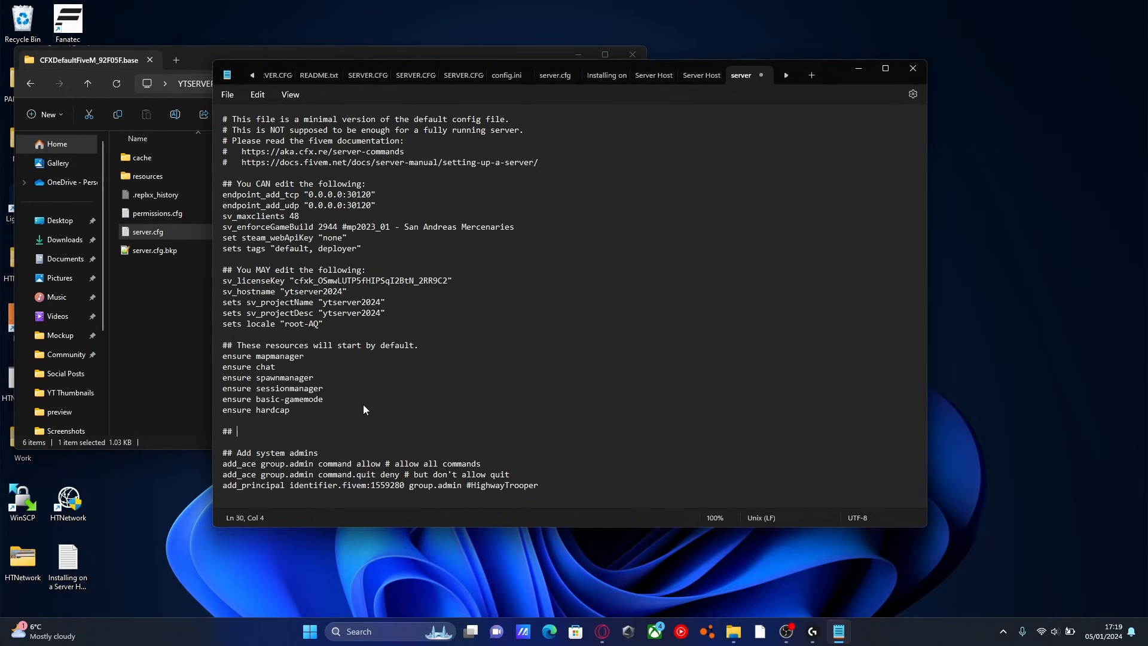
{"action": "type", "text": "Menus"}
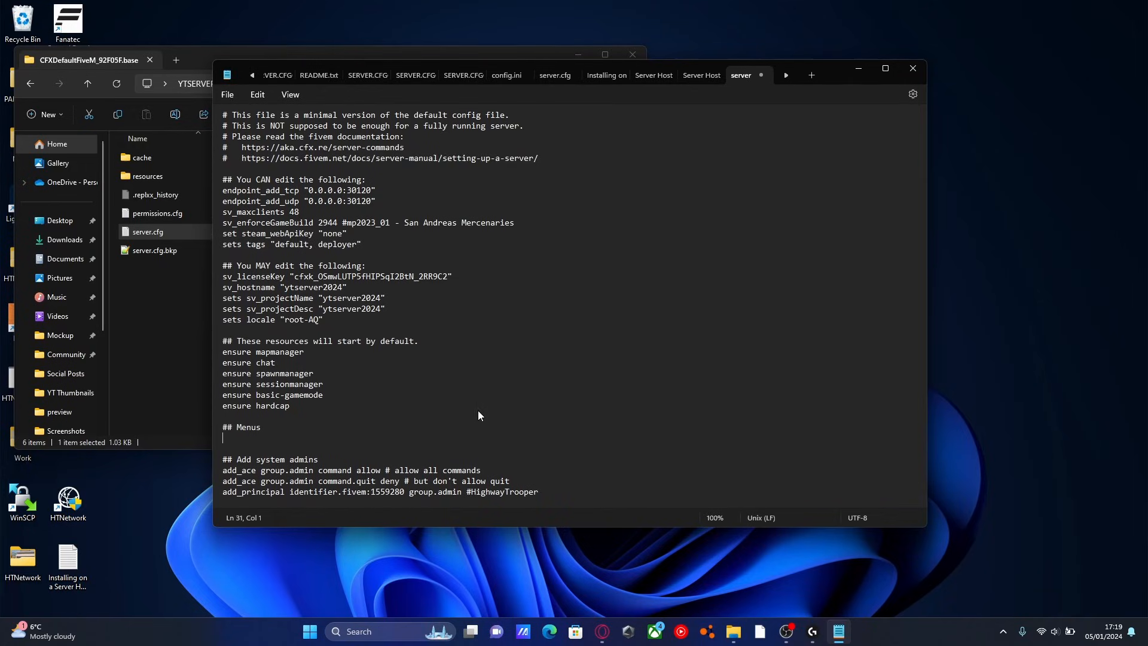
{"action": "type", "text": "ensure"}
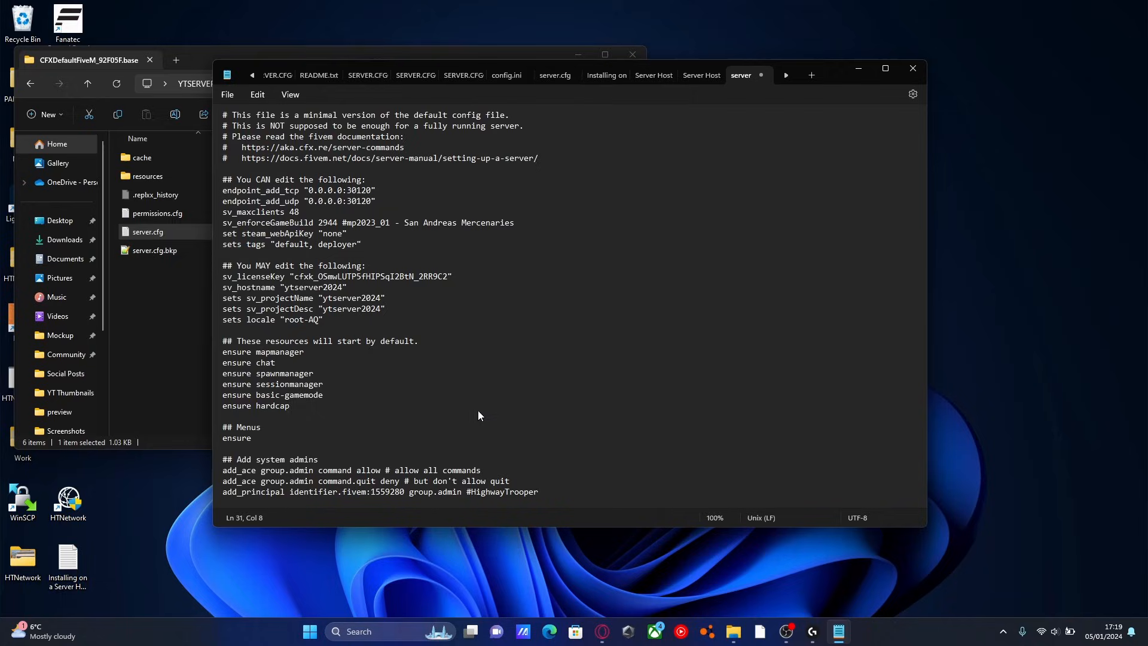
{"action": "type", "text": "[Menus]"}
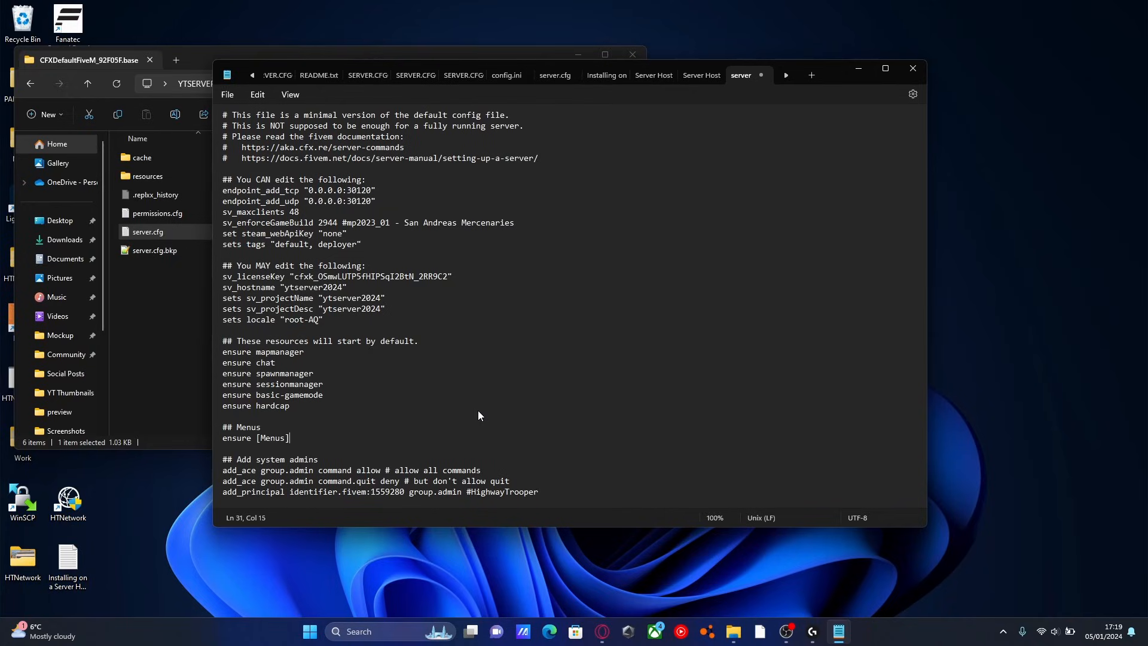
{"action": "mouse_move", "coordinate": [418, 416]}
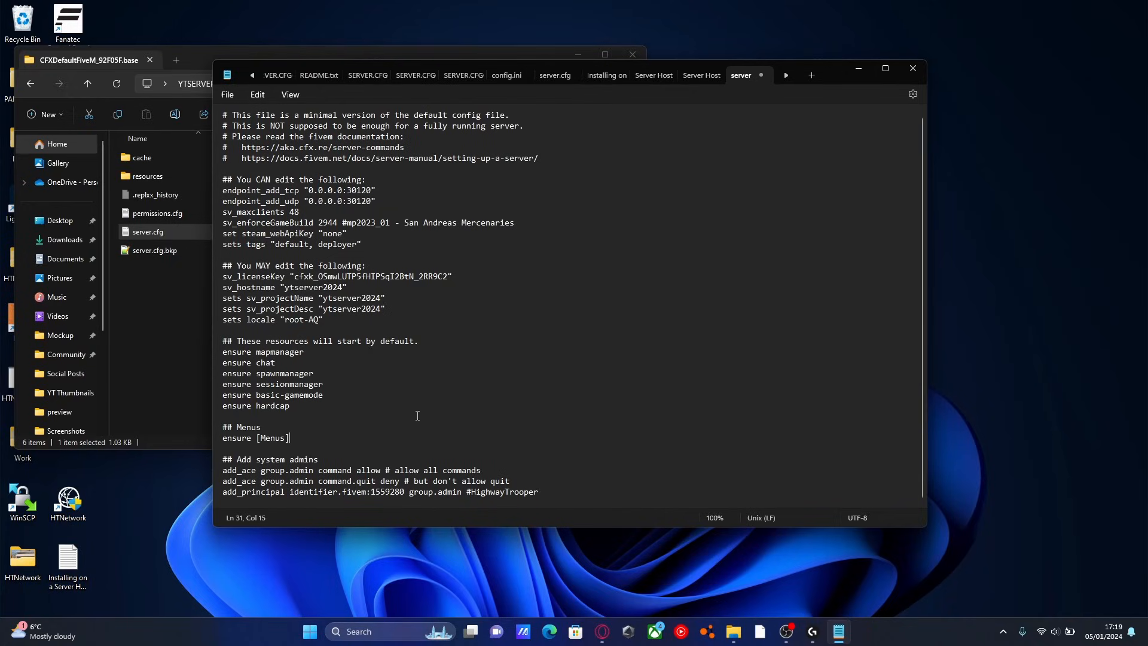
- Highlight the [Menus] folder name and the ## Menus comment to point them out
{"action": "triple_click", "coordinate": [255, 438]}
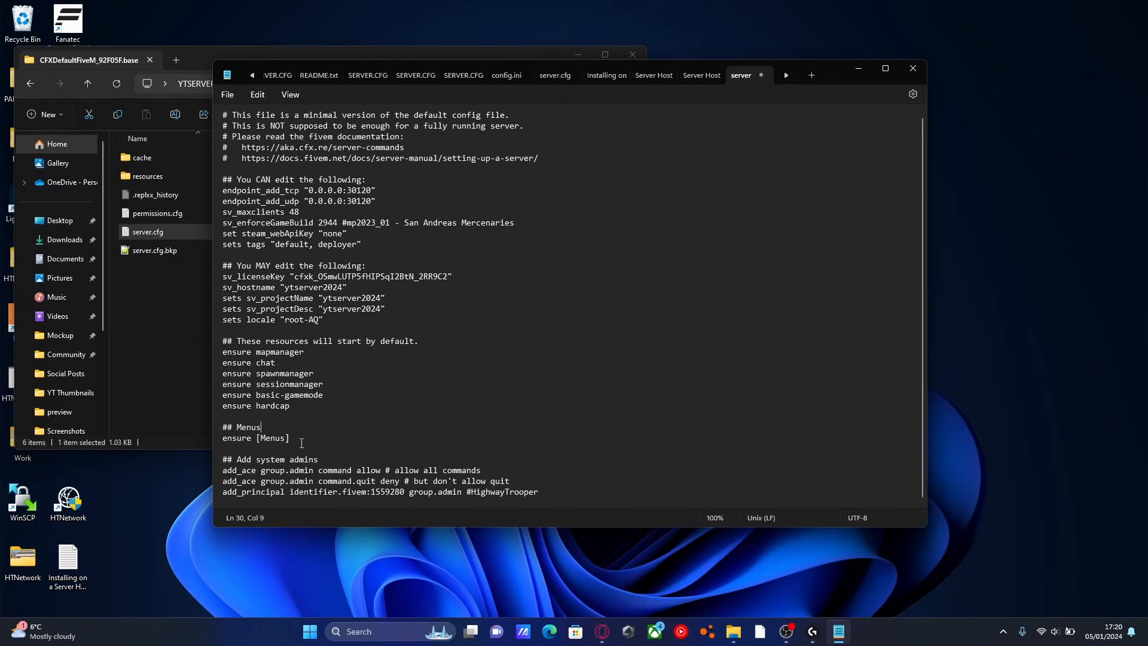
{"action": "double_click", "coordinate": [273, 438]}
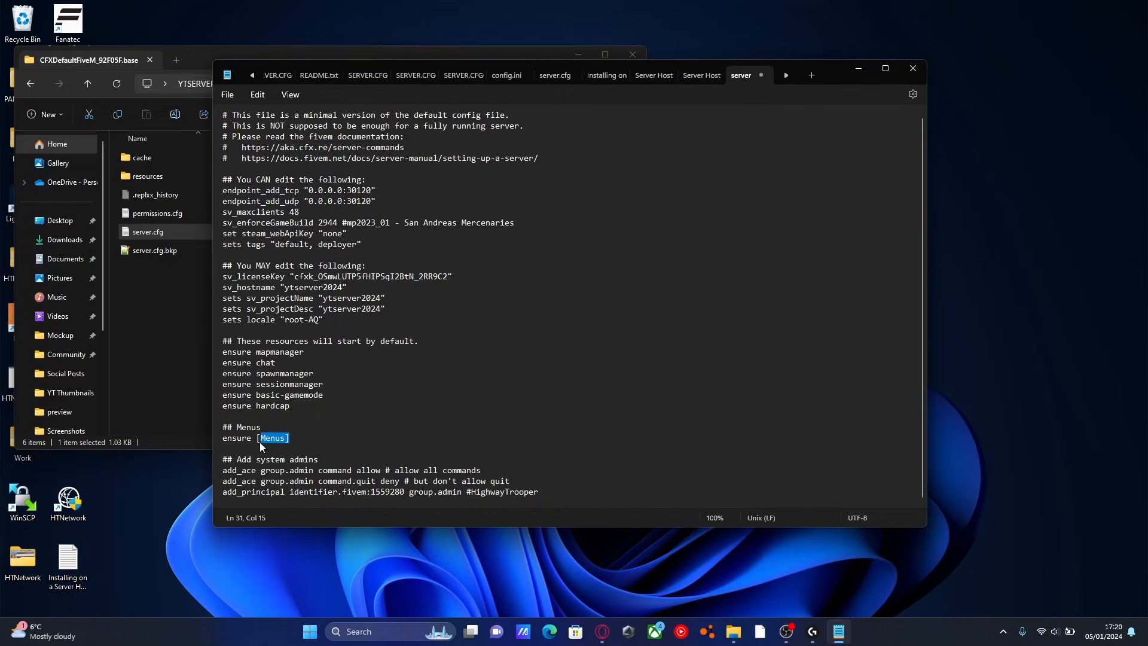
{"action": "left_click", "coordinate": [261, 427]}
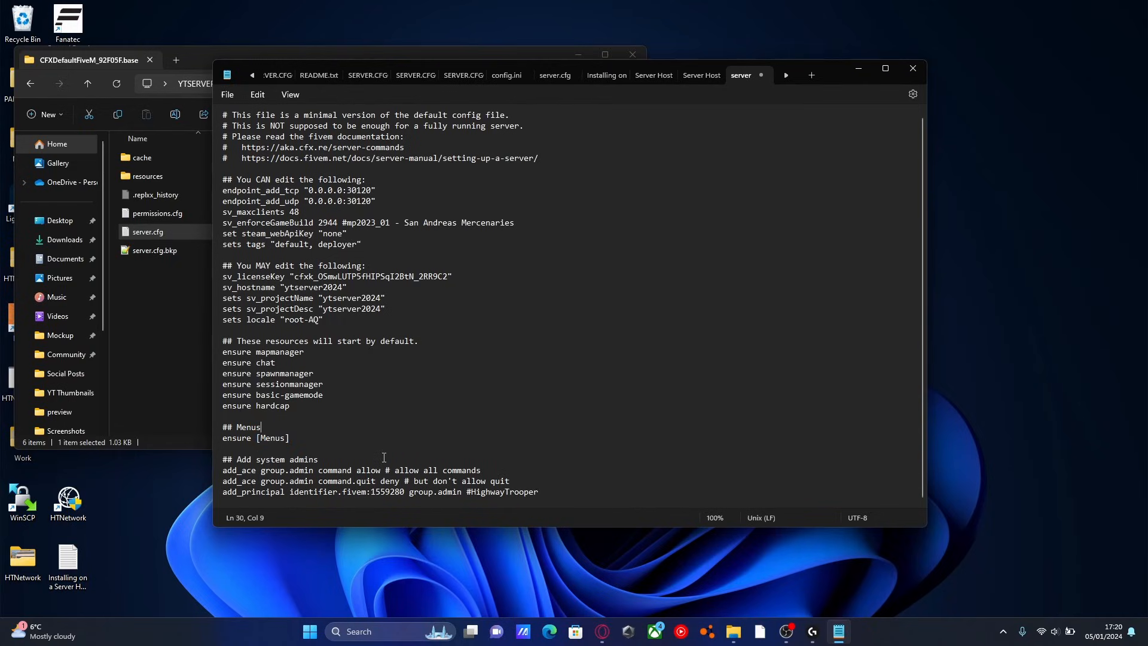
{"action": "triple_click", "coordinate": [241, 427]}
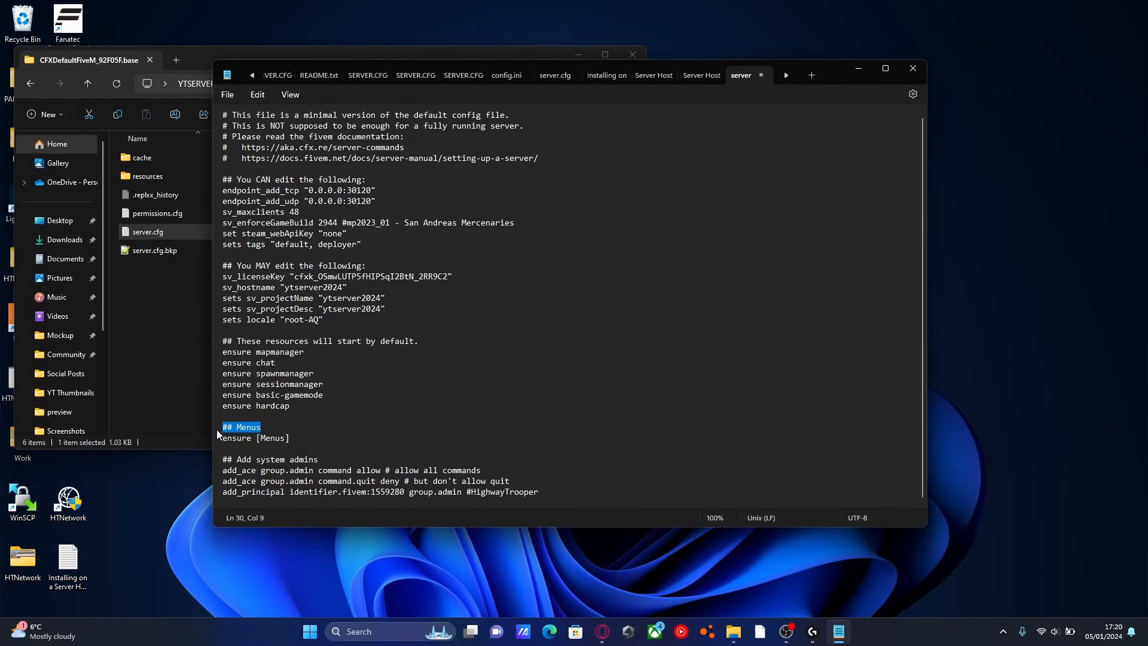
{"action": "left_click", "coordinate": [289, 406]}
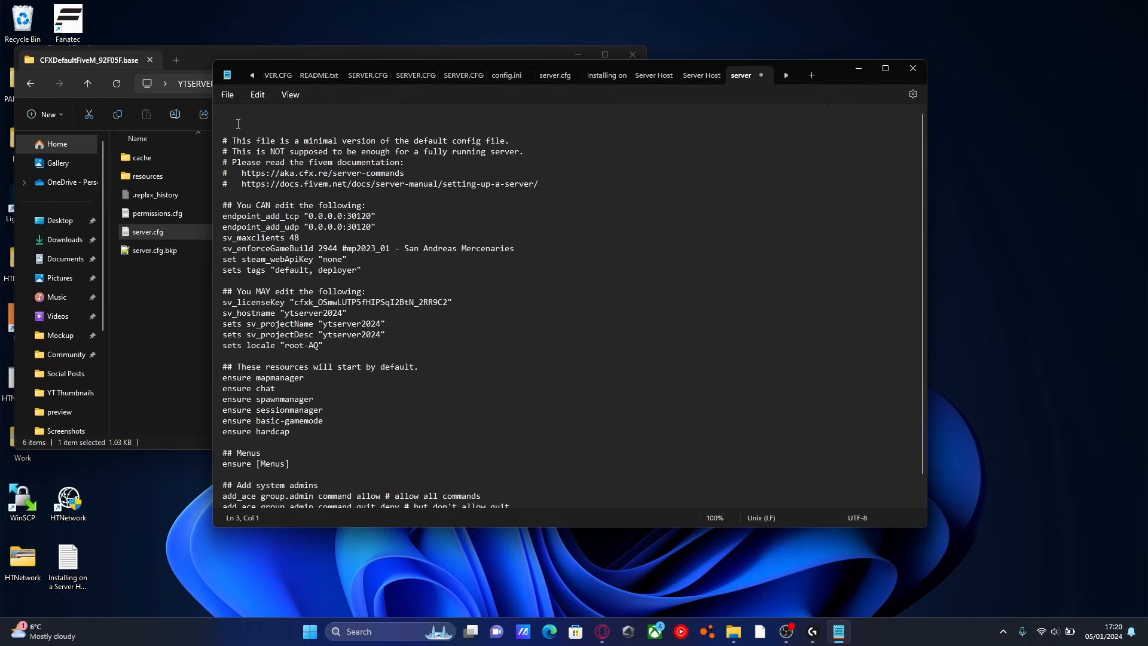
- Add 'exec permissions.cfg' as the first line of server.cfg, then bring up permissions.cfg
{"action": "left_click", "coordinate": [261, 127]}
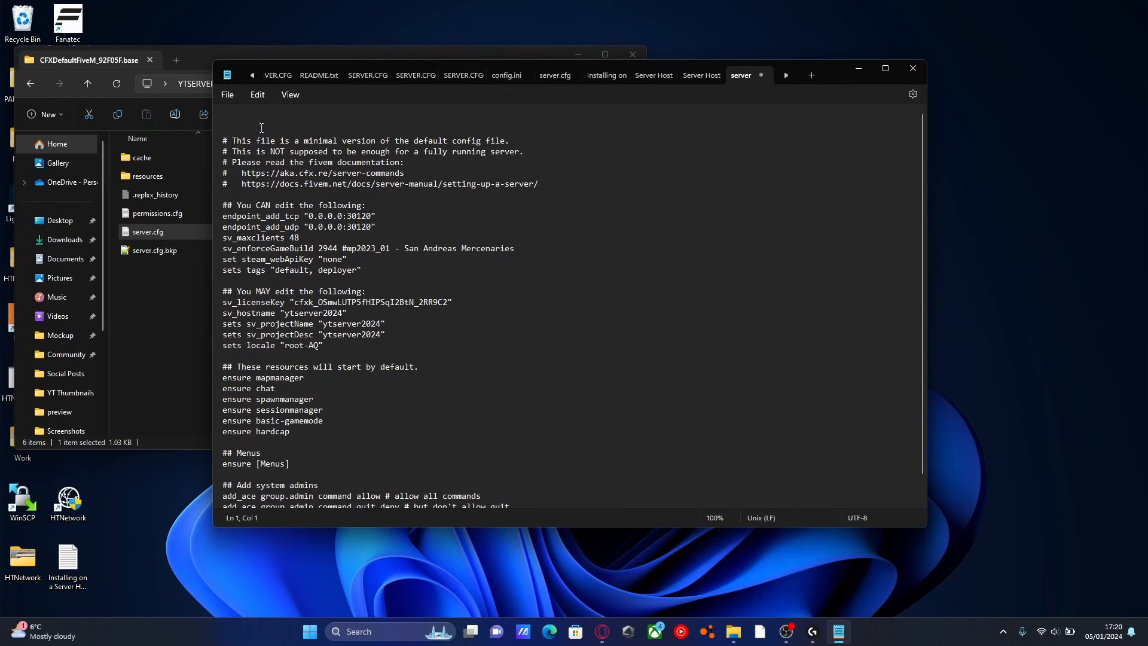
{"action": "type", "text": "exec"}
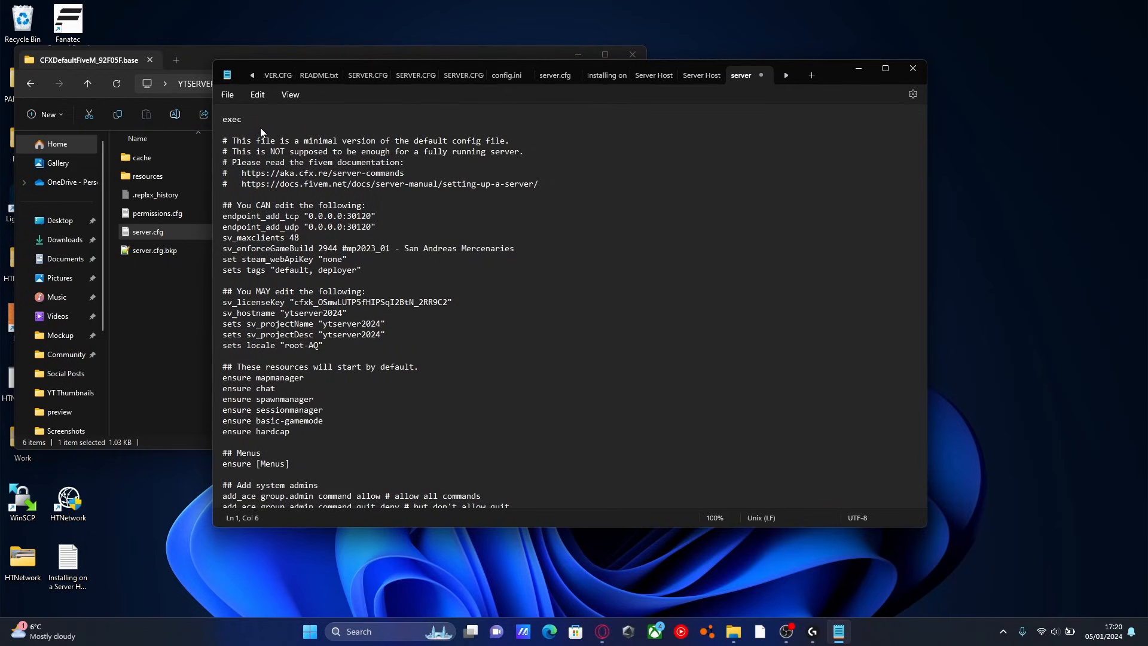
{"action": "type", "text": "permissions"}
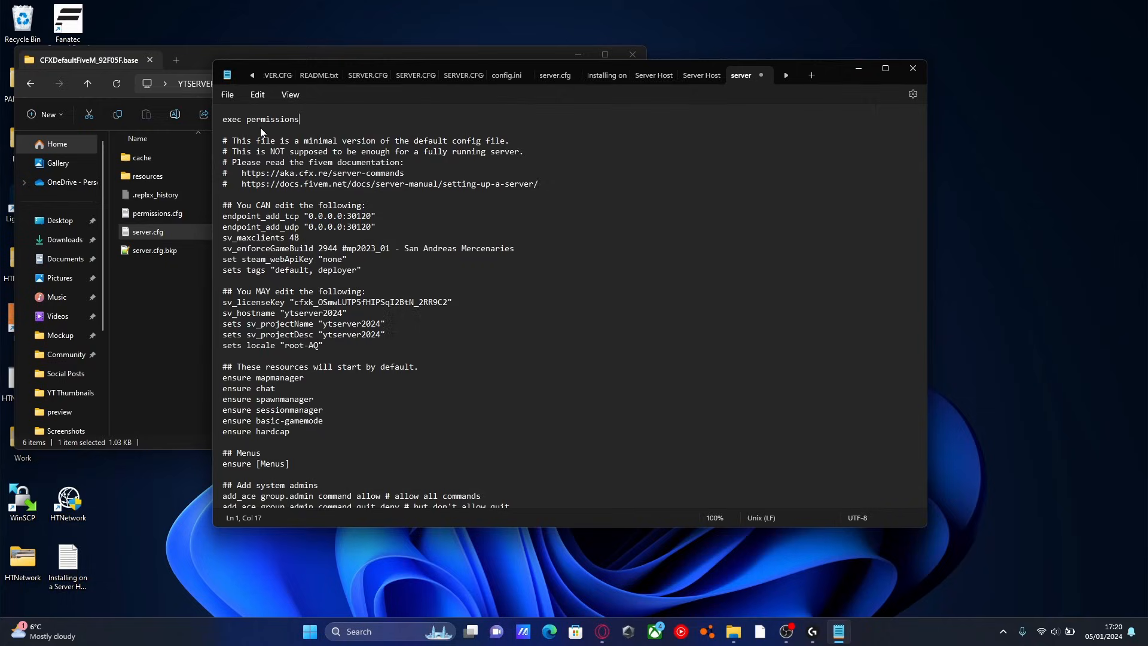
{"action": "type", "text": ".cfg"}
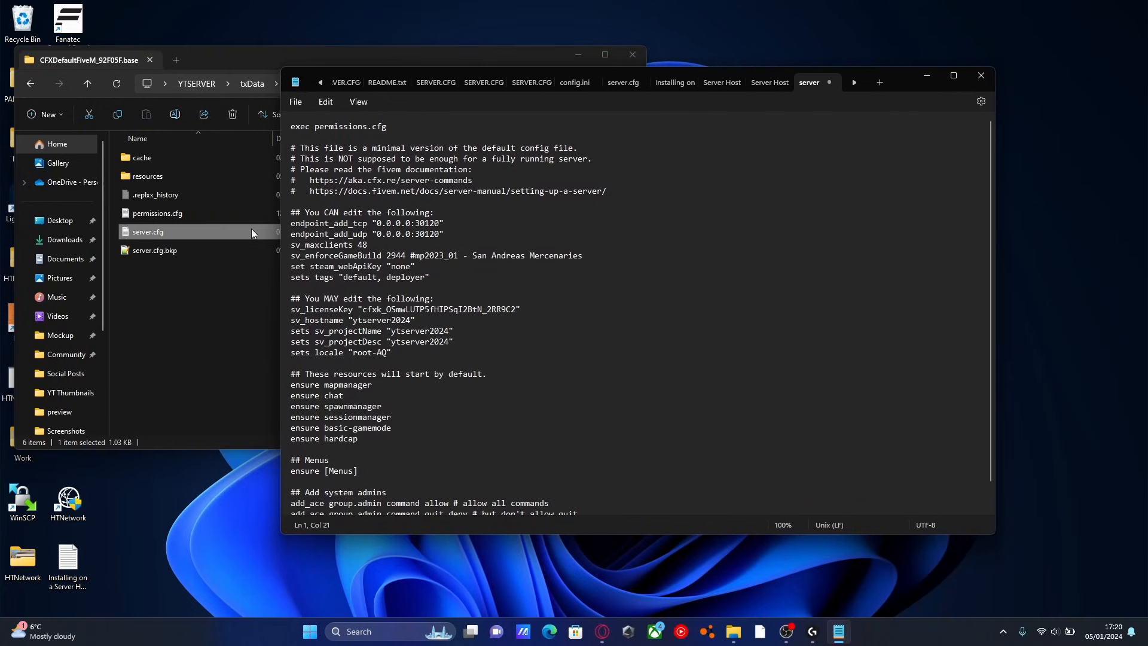
{"action": "left_click", "coordinate": [157, 213]}
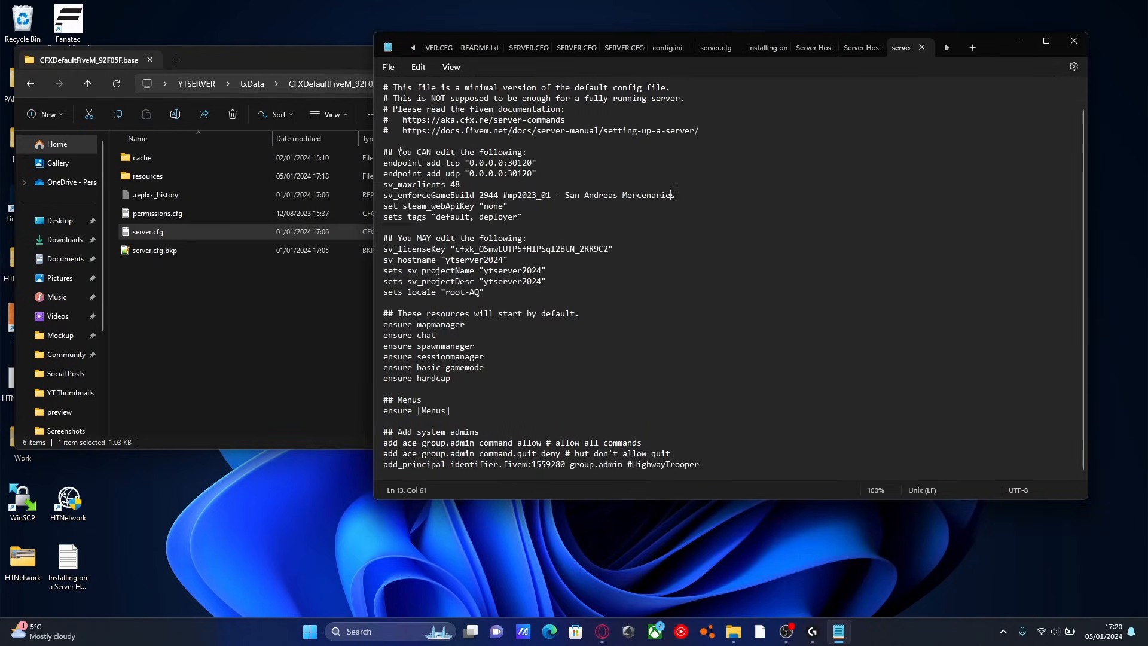
{"action": "left_click", "coordinate": [1074, 39]}
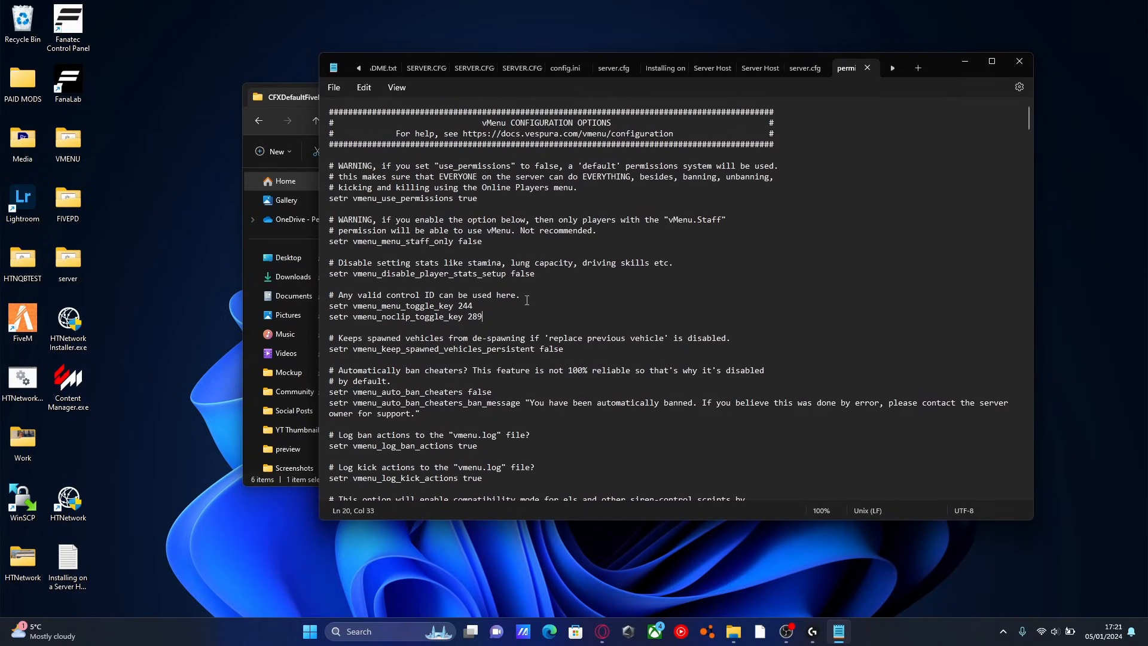
{"action": "scroll", "scroll_direction": "down", "scroll_amount": 3}
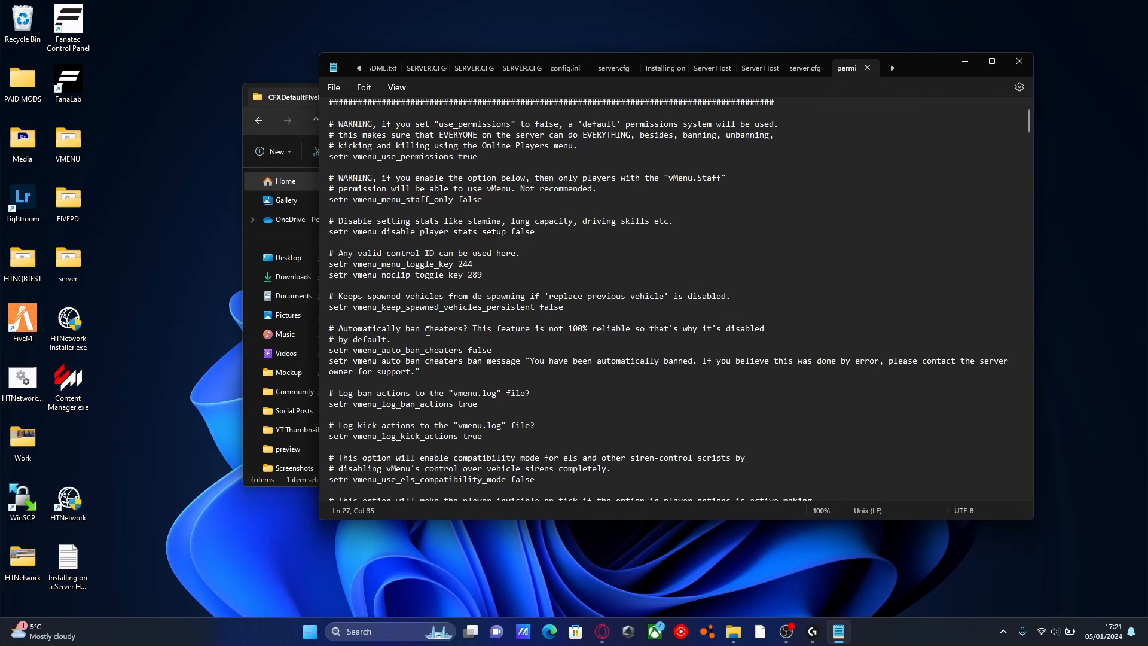
{"action": "scroll", "scroll_direction": "down", "scroll_amount": 3}
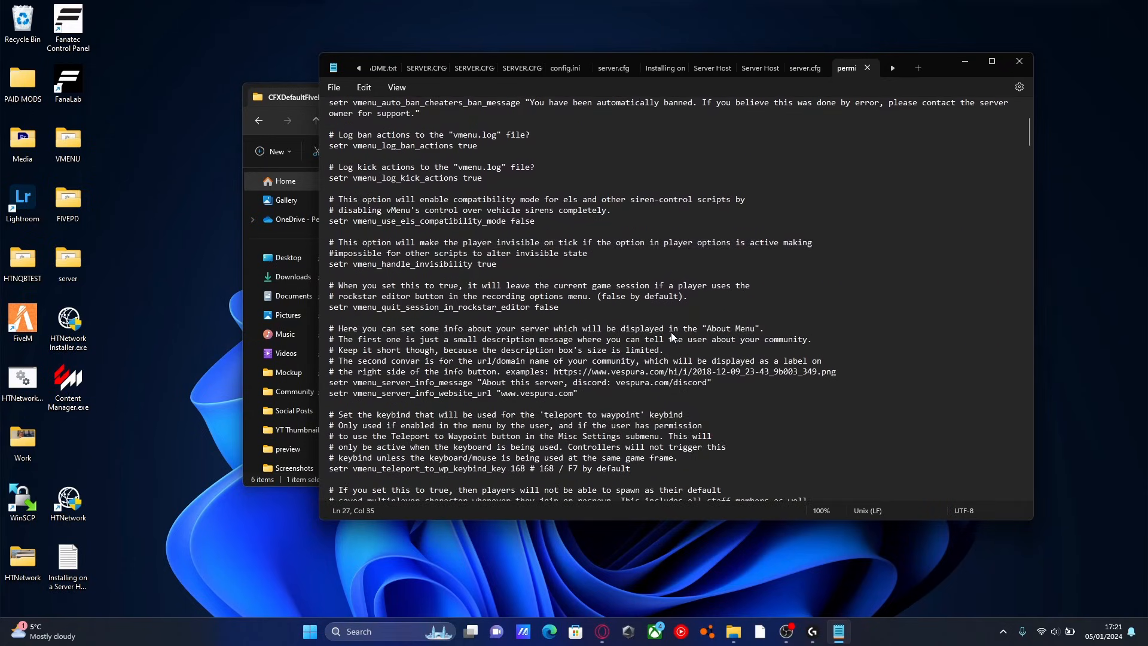
{"action": "scroll", "scroll_direction": "down", "scroll_amount": 3}
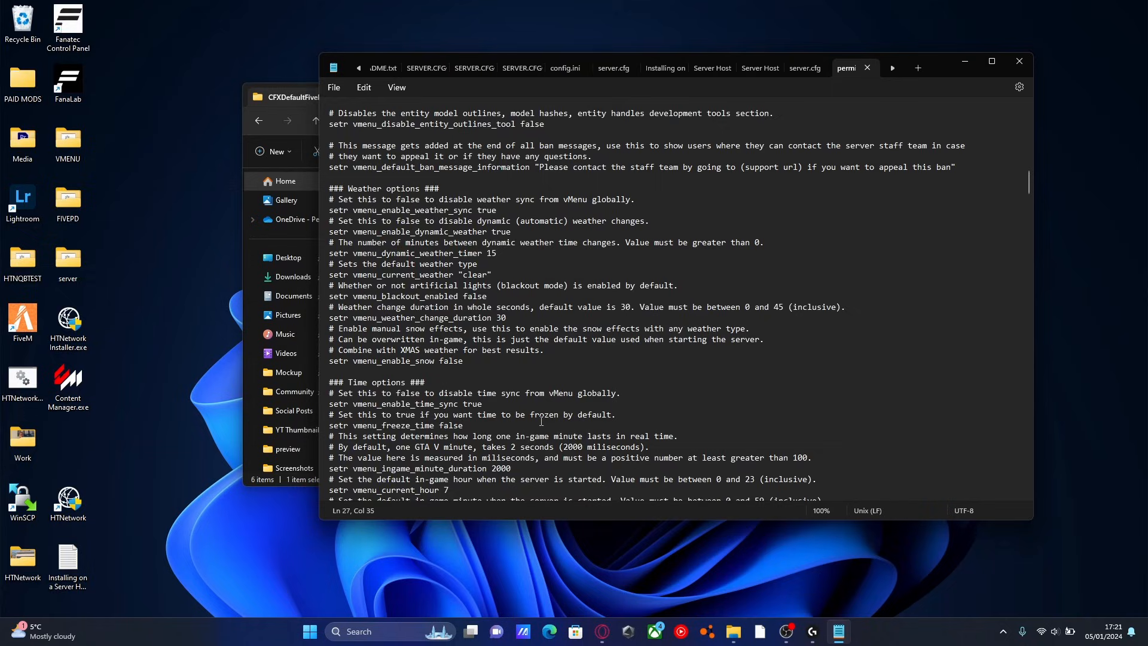
{"action": "scroll", "scroll_direction": "down", "scroll_amount": 3}
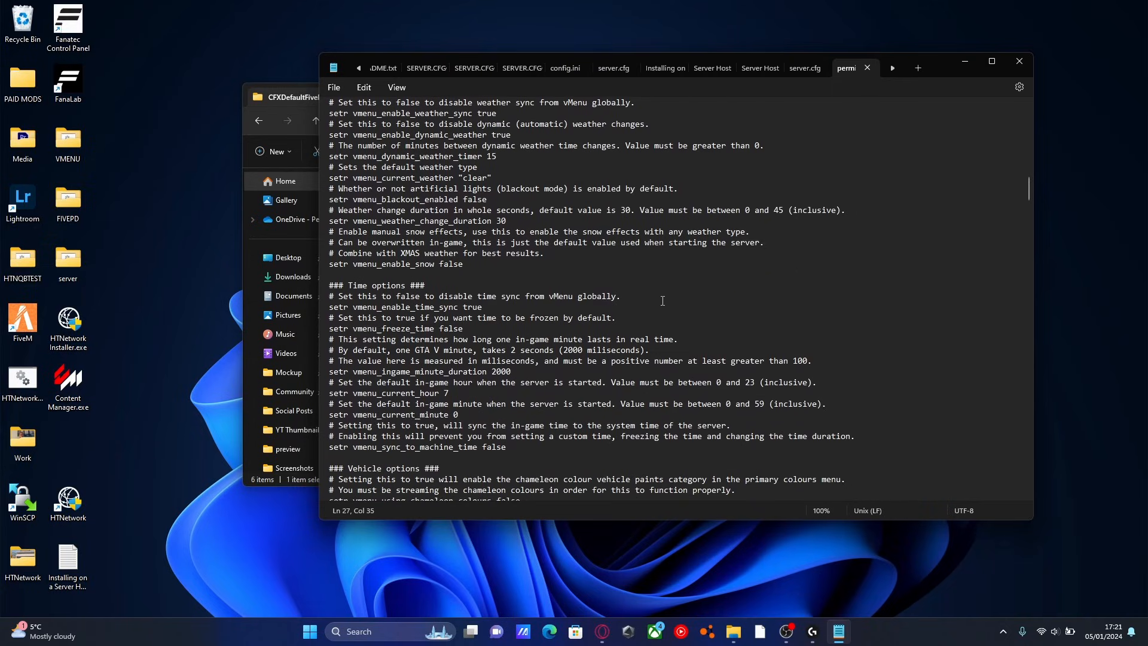
{"action": "scroll", "scroll_direction": "down", "scroll_amount": 3}
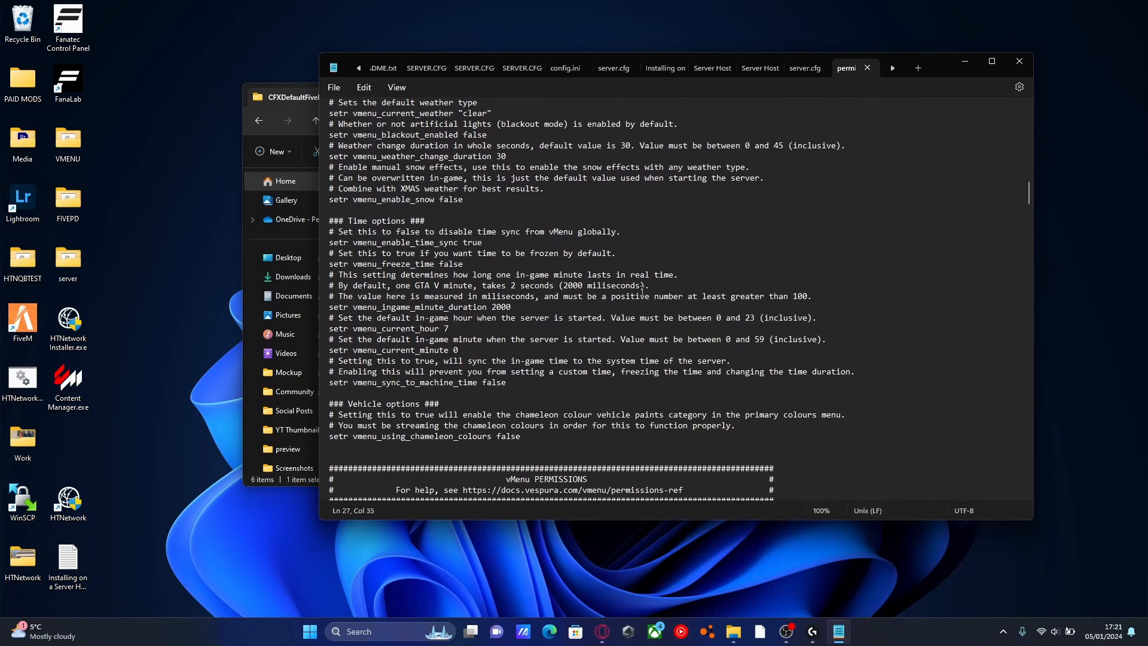
{"action": "scroll", "scroll_direction": "down", "scroll_amount": 3}
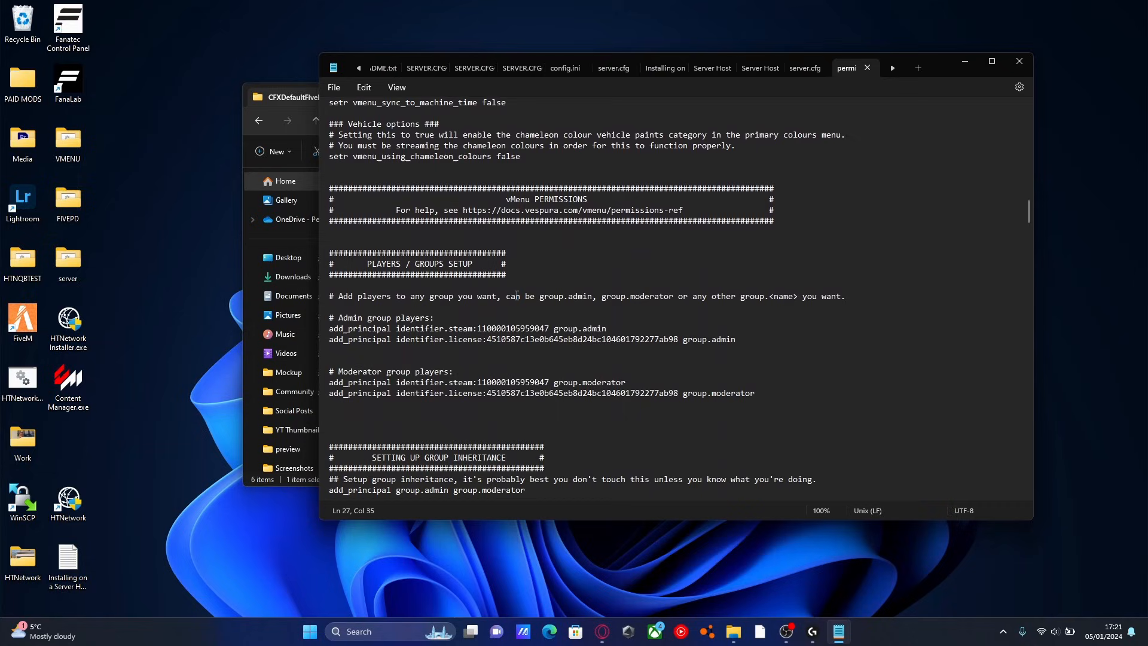
{"action": "left_click", "coordinate": [741, 339]}
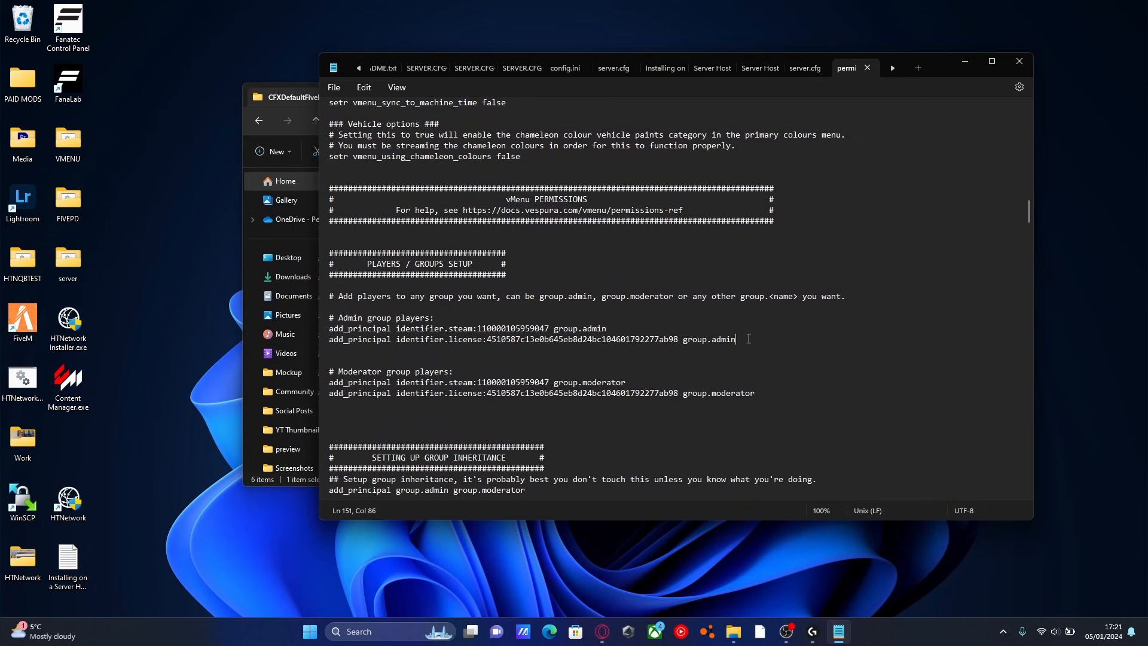
{"action": "mouse_move", "coordinate": [457, 333]}
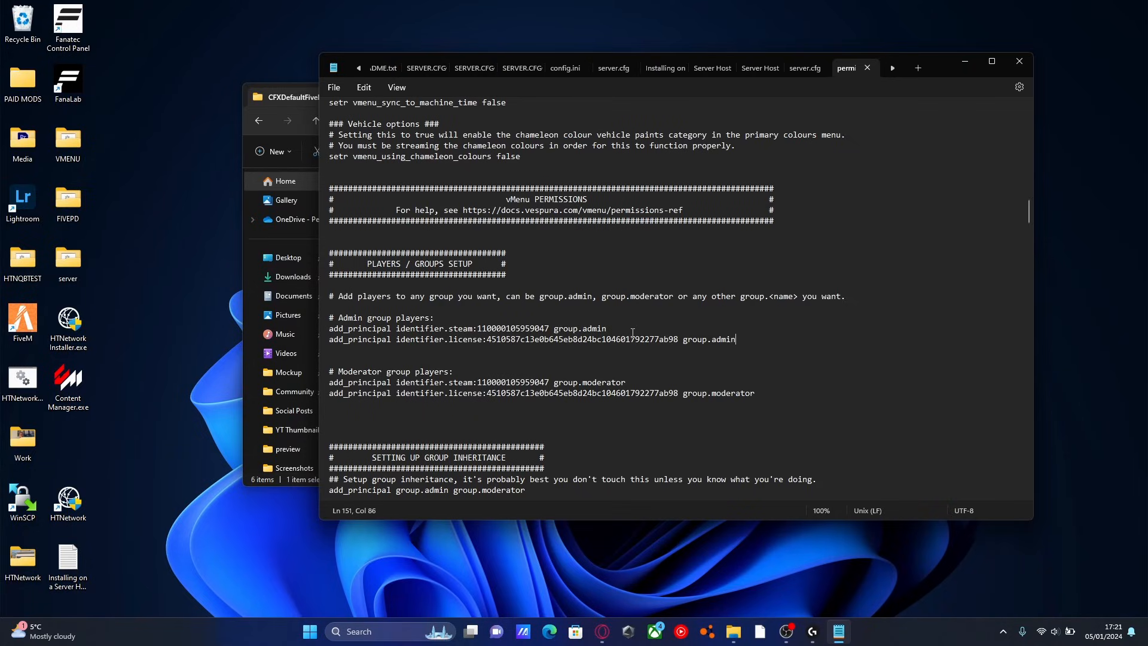
{"action": "left_click", "coordinate": [522, 340]}
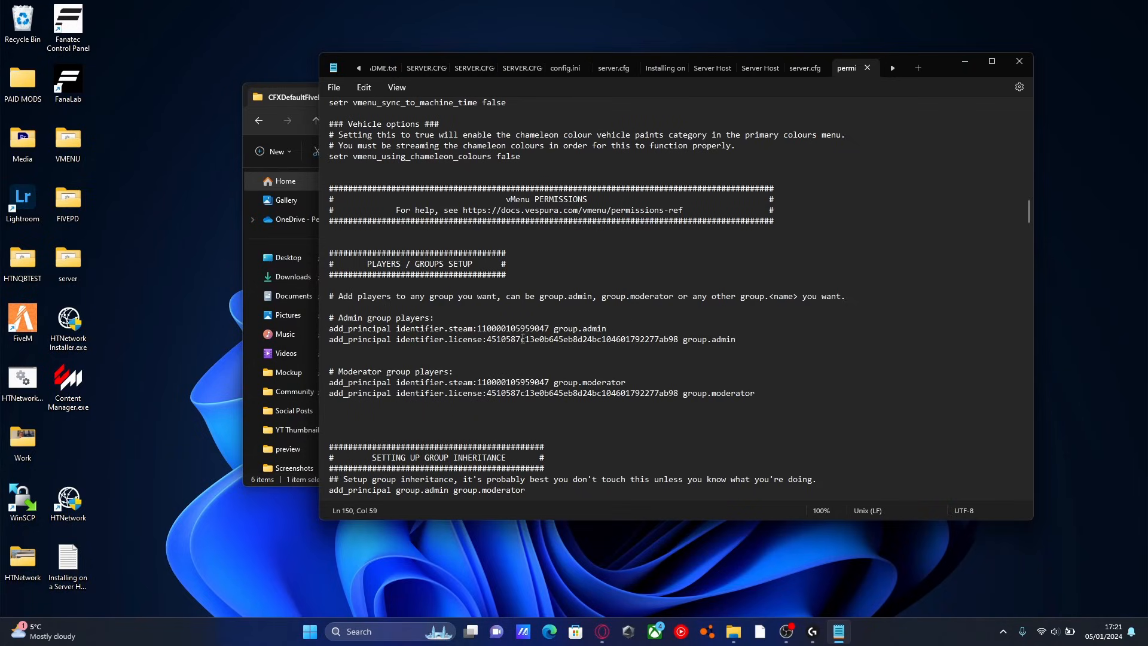
{"action": "double_click", "coordinate": [512, 327]}
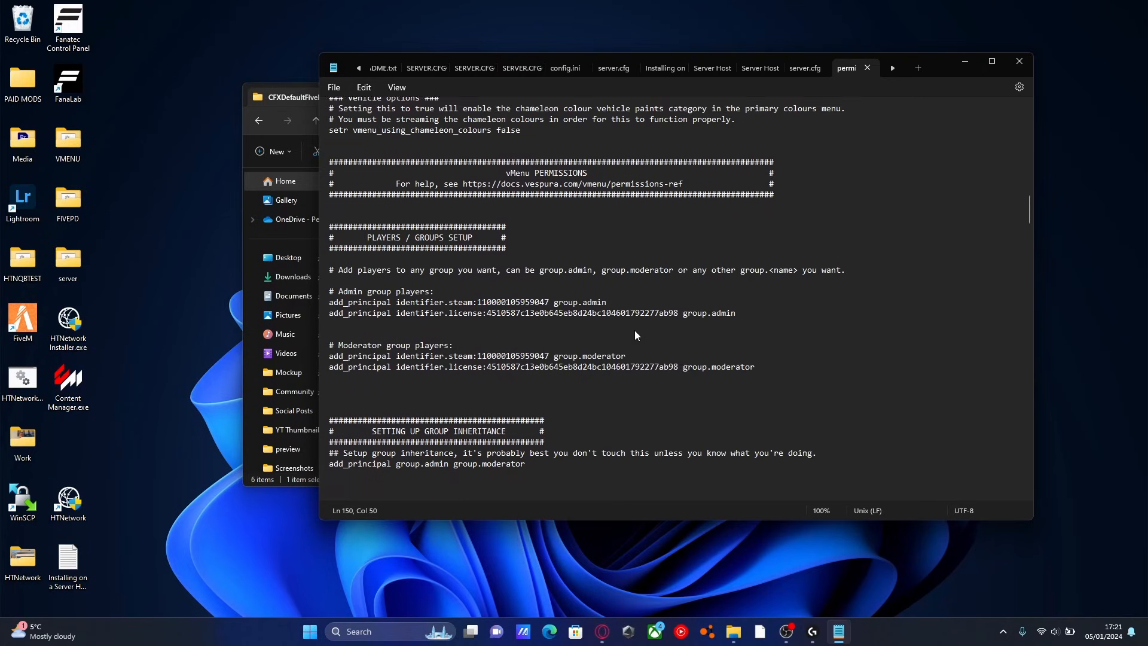
{"action": "scroll", "scroll_direction": "down", "scroll_amount": 3}
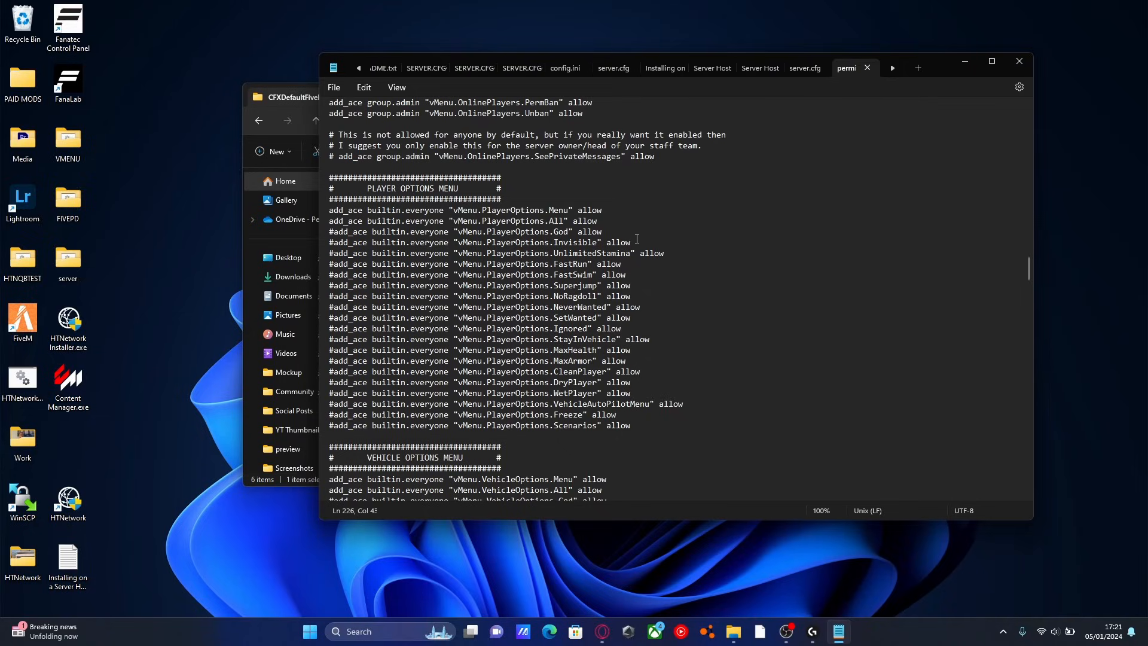
{"action": "scroll", "scroll_direction": "down", "scroll_amount": 3}
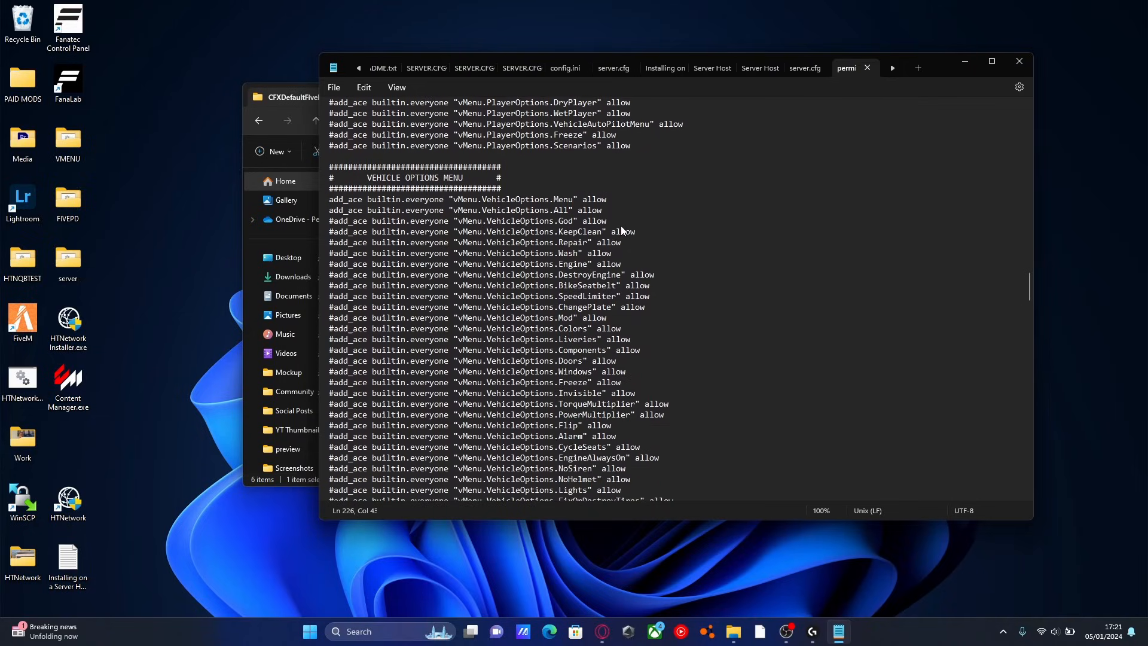
{"action": "scroll", "scroll_direction": "down", "scroll_amount": 3}
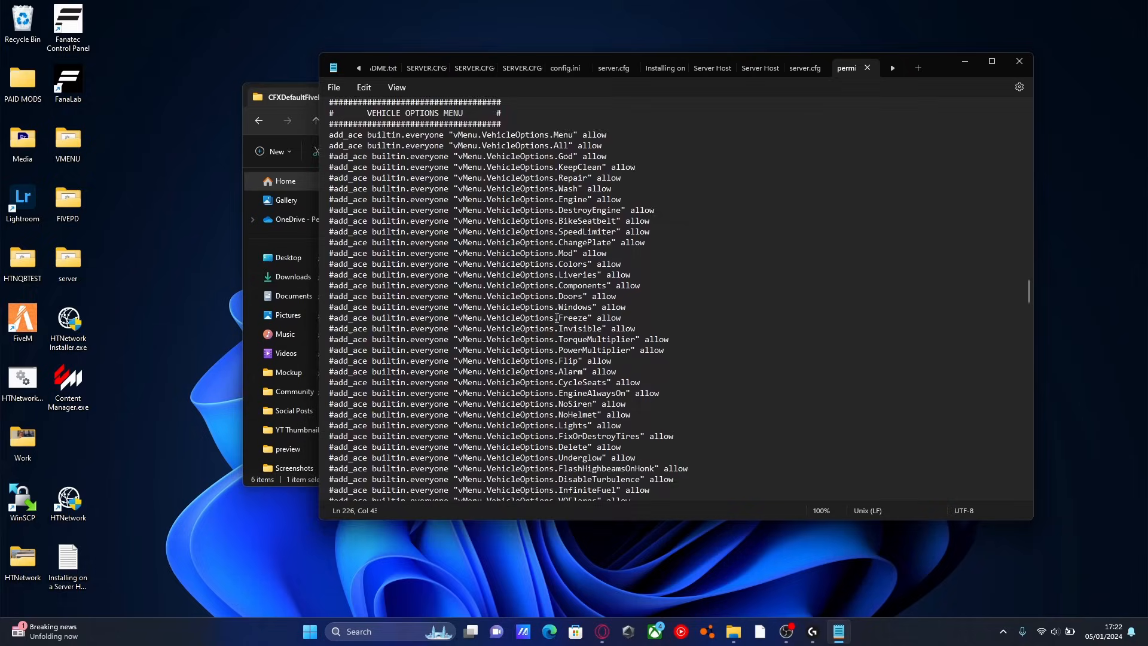
{"action": "scroll", "scroll_direction": "down", "scroll_amount": 3}
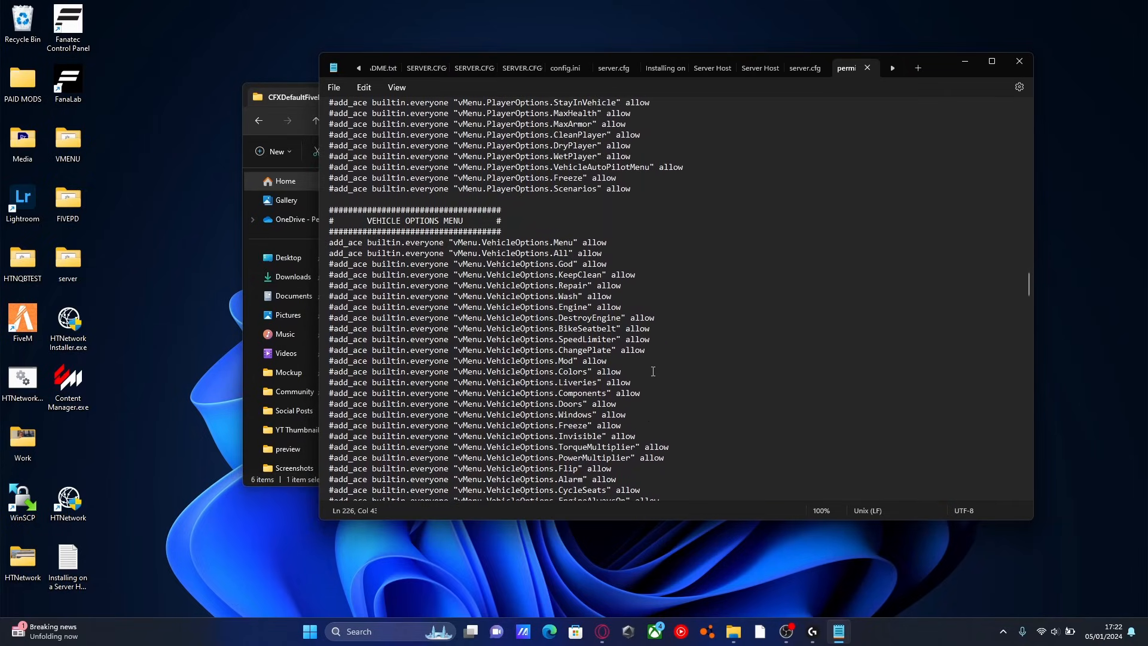
{"action": "scroll", "scroll_direction": "down", "scroll_amount": 3}
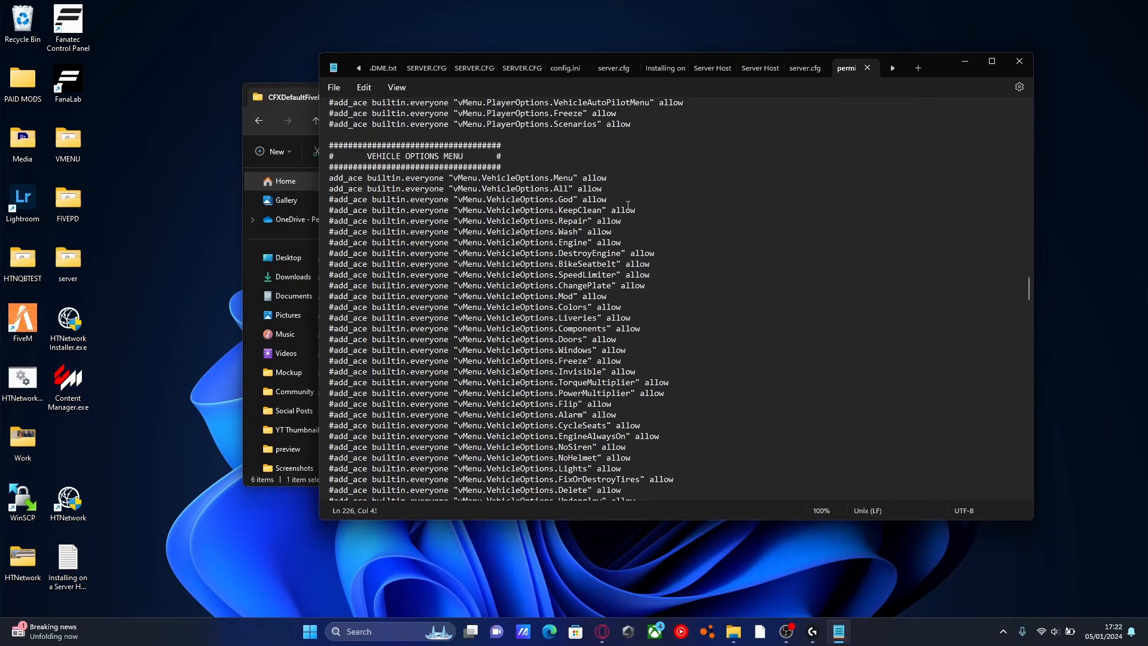
{"action": "scroll", "scroll_direction": "down", "scroll_amount": 3}
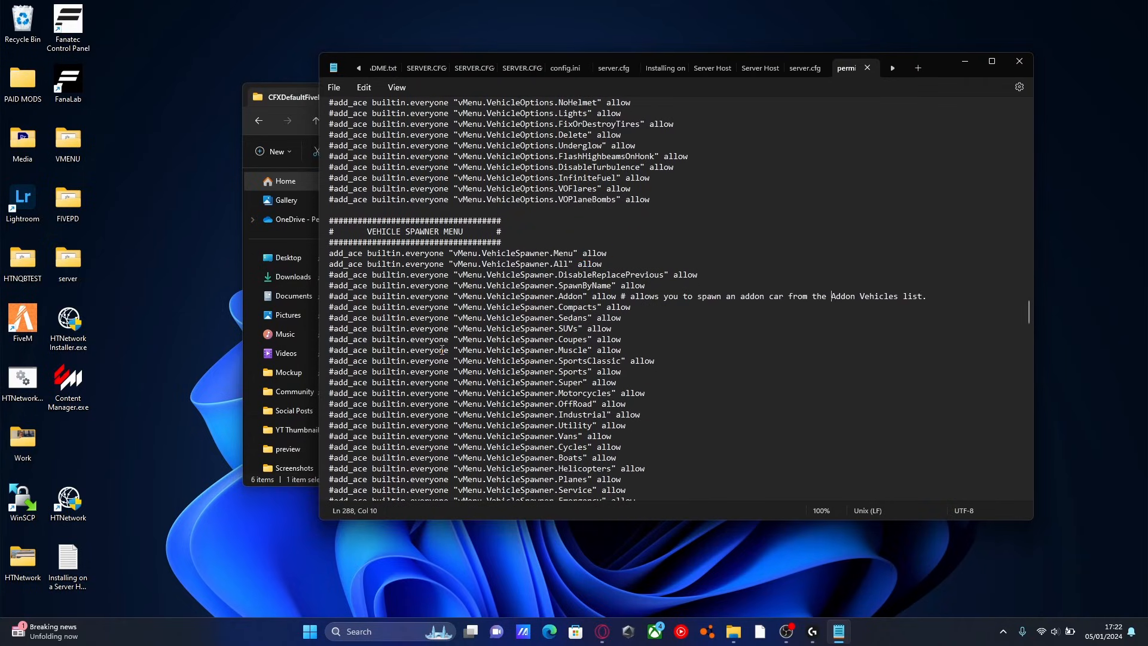
{"action": "double_click", "coordinate": [594, 253]}
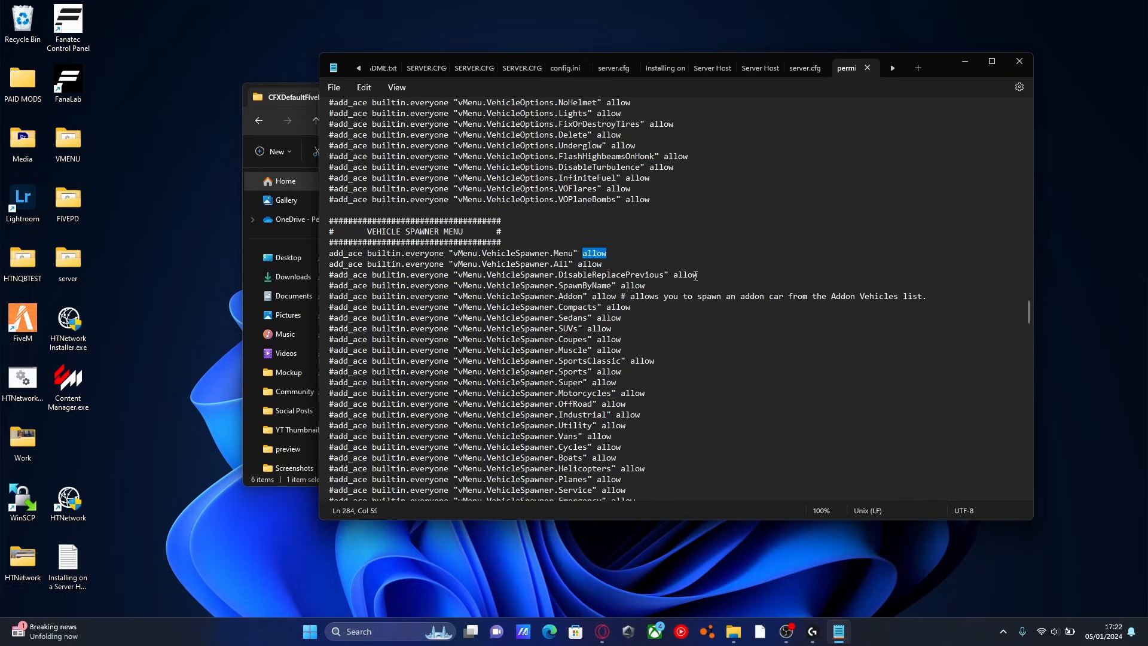
{"action": "mouse_move", "coordinate": [711, 354]}
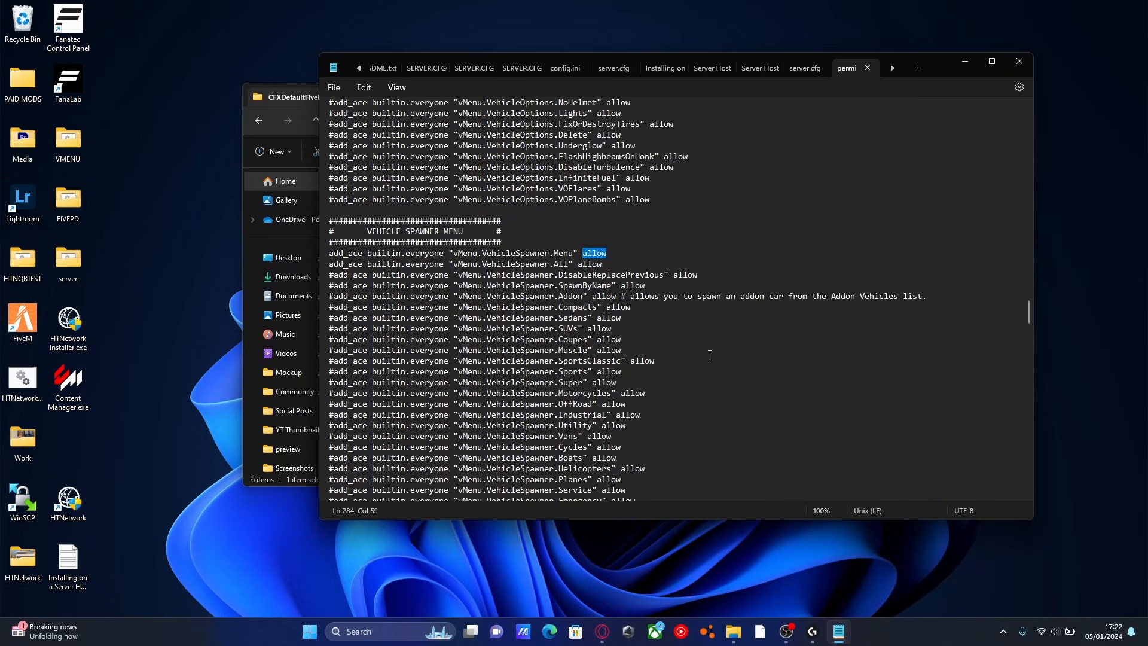
{"action": "mouse_move", "coordinate": [598, 258]}
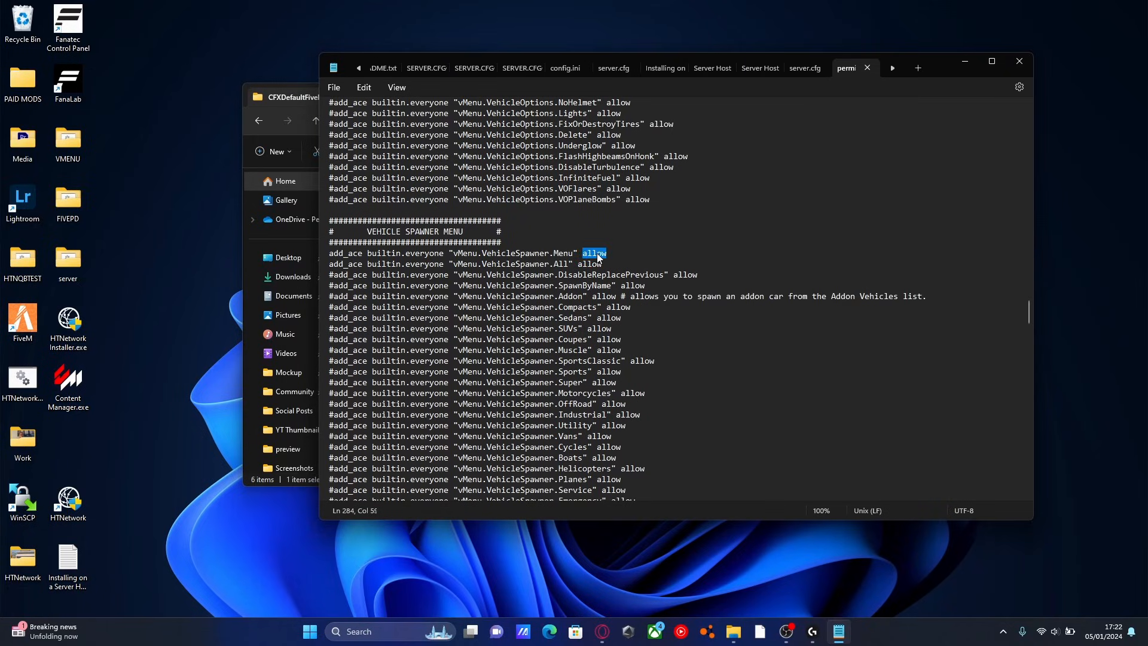
{"action": "type", "text": "f"}
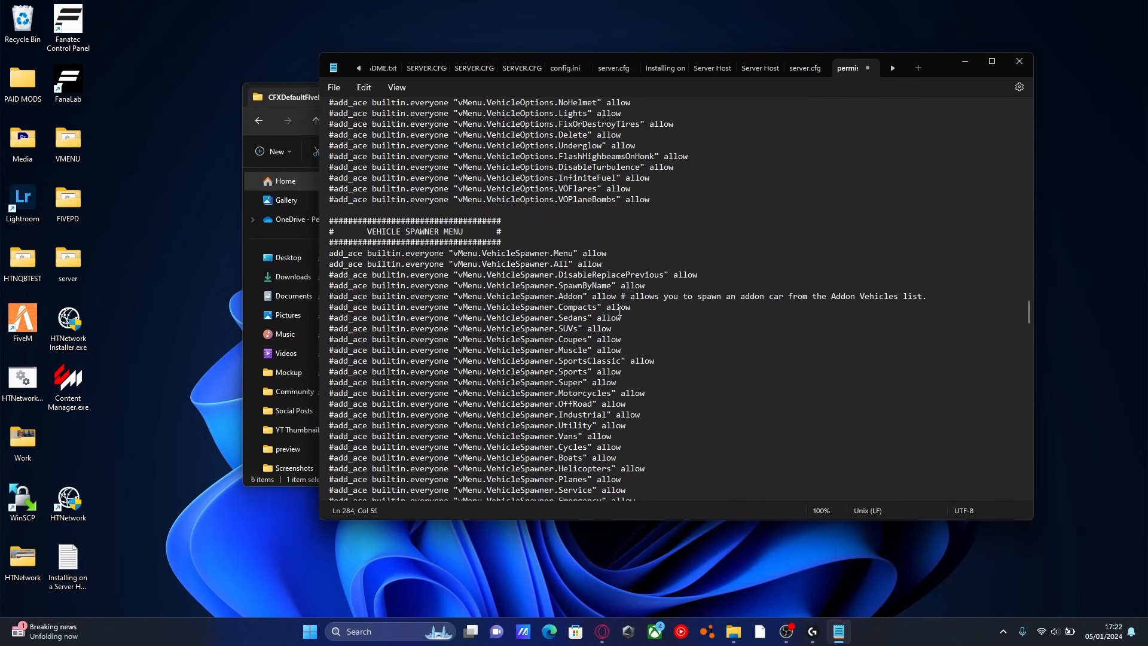
{"action": "scroll", "scroll_direction": "down", "scroll_amount": 3}
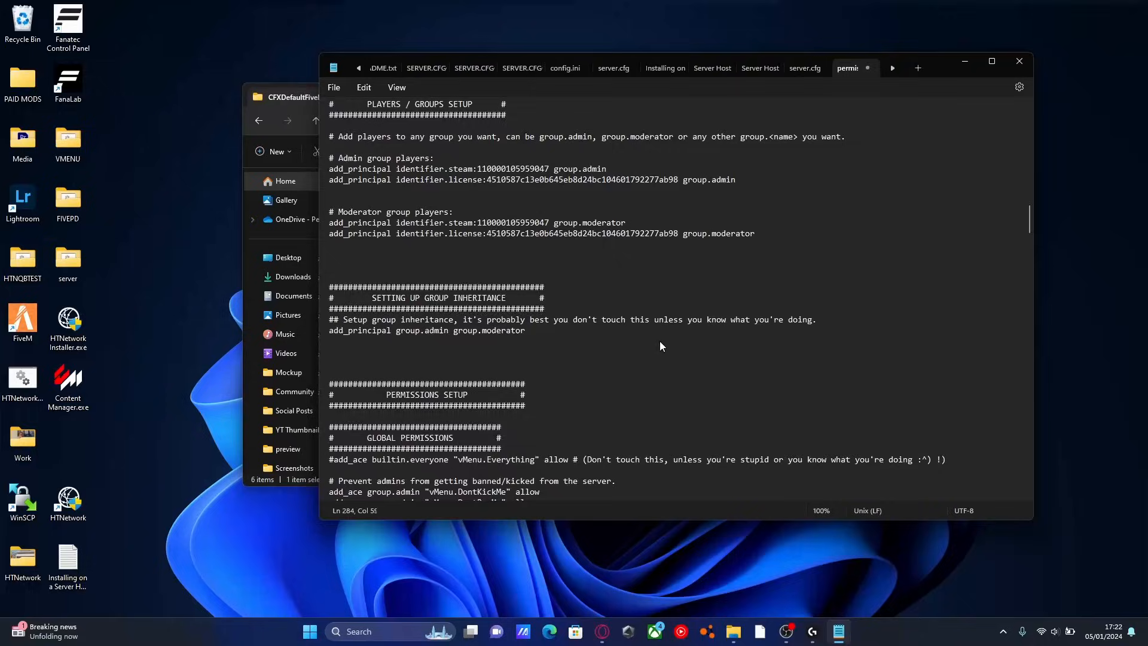
{"action": "scroll", "scroll_direction": "down", "scroll_amount": 3}
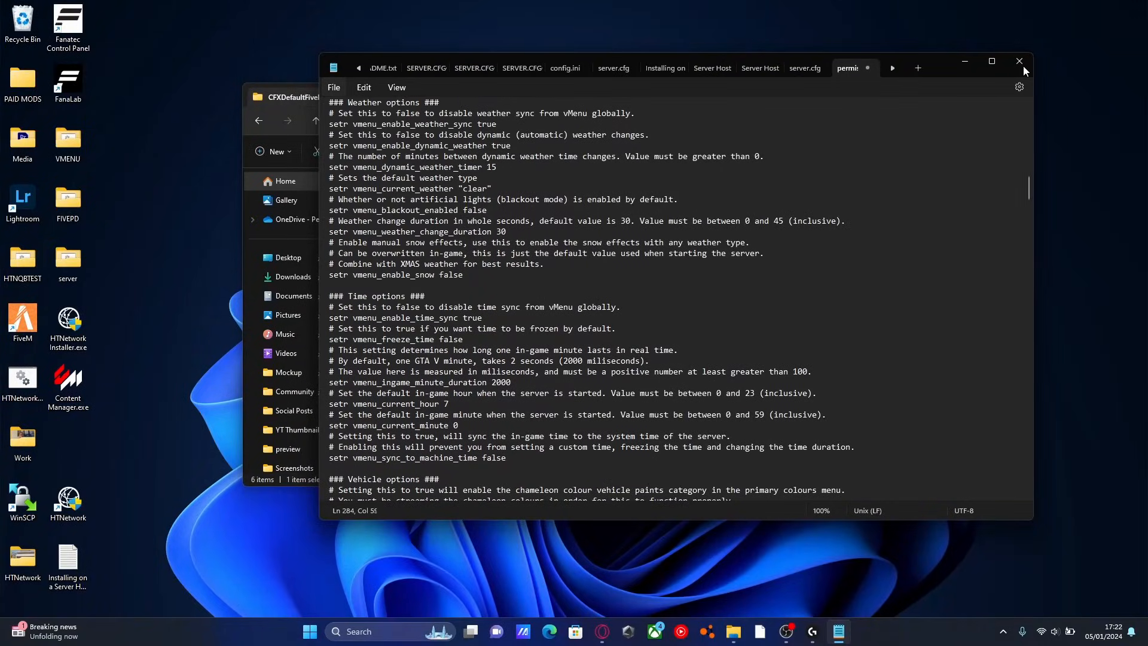
- Close permissions.cfg, go up to YTSERVER and launch the server's start batch file
{"action": "left_click", "coordinate": [1019, 61]}
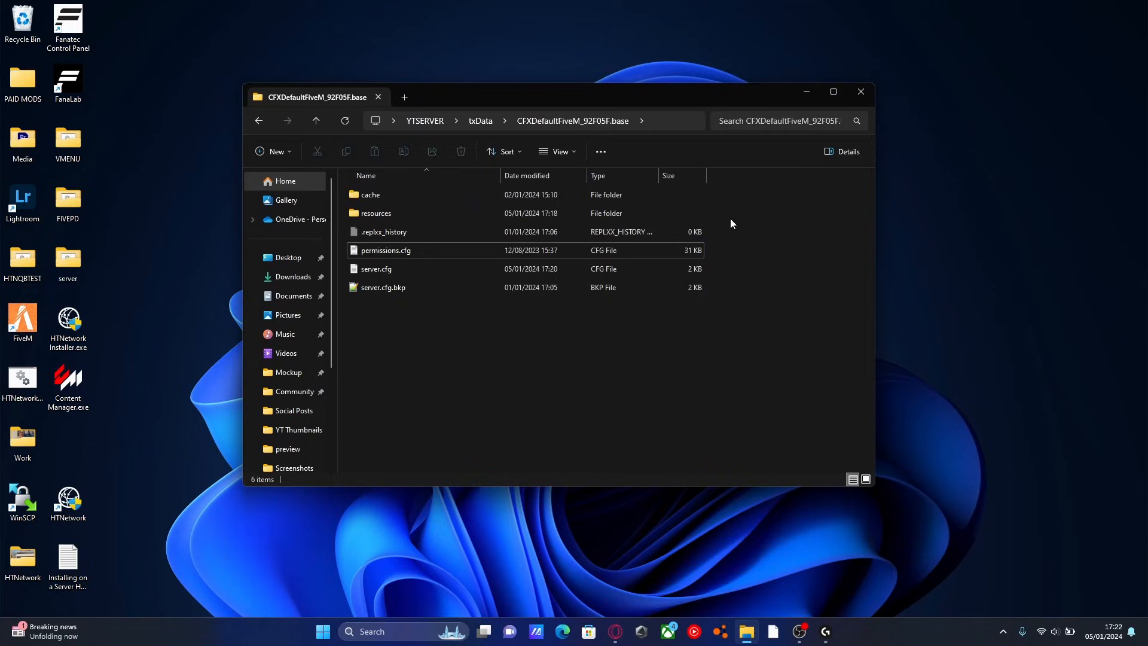
{"action": "mouse_move", "coordinate": [415, 135]}
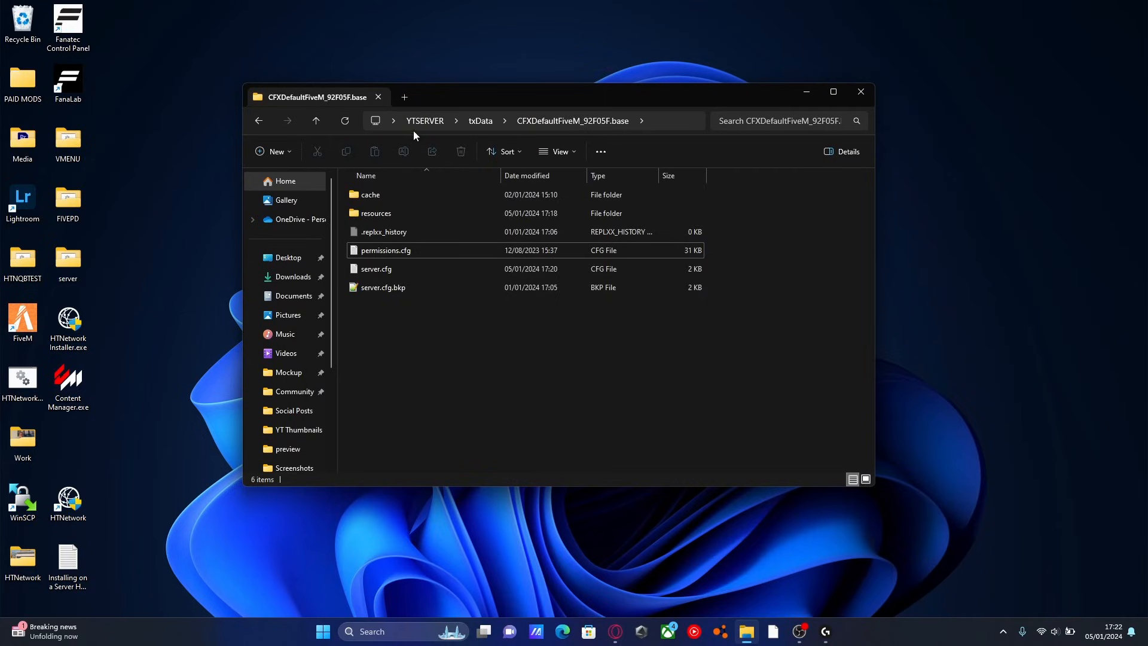
{"action": "left_click", "coordinate": [424, 121]}
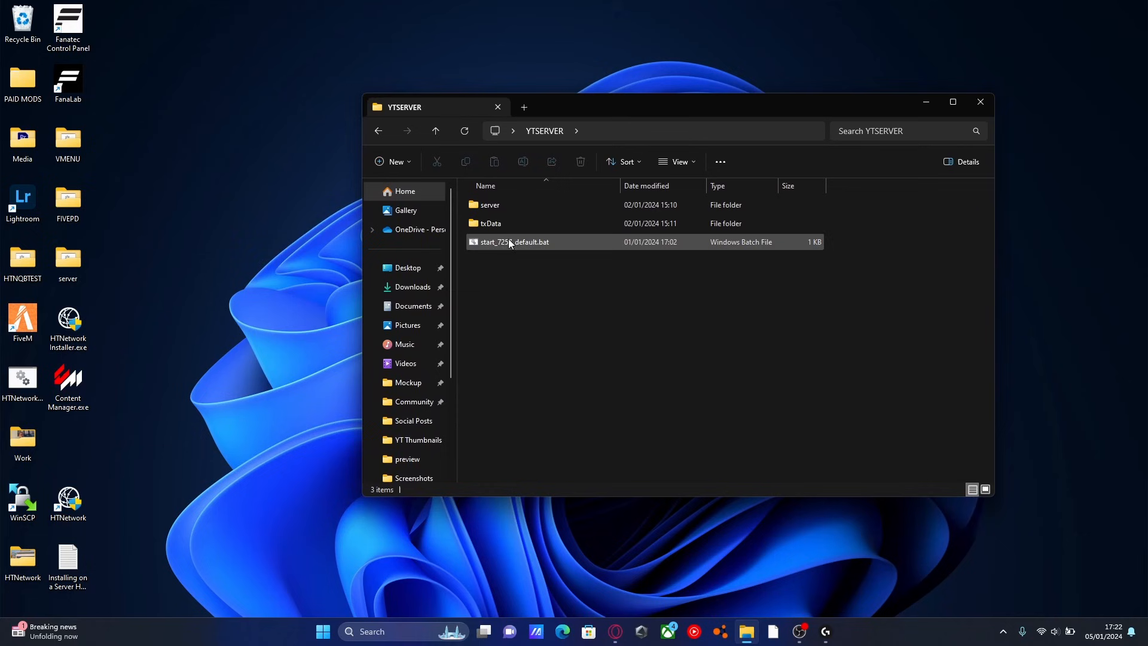
{"action": "double_click", "coordinate": [514, 242]}
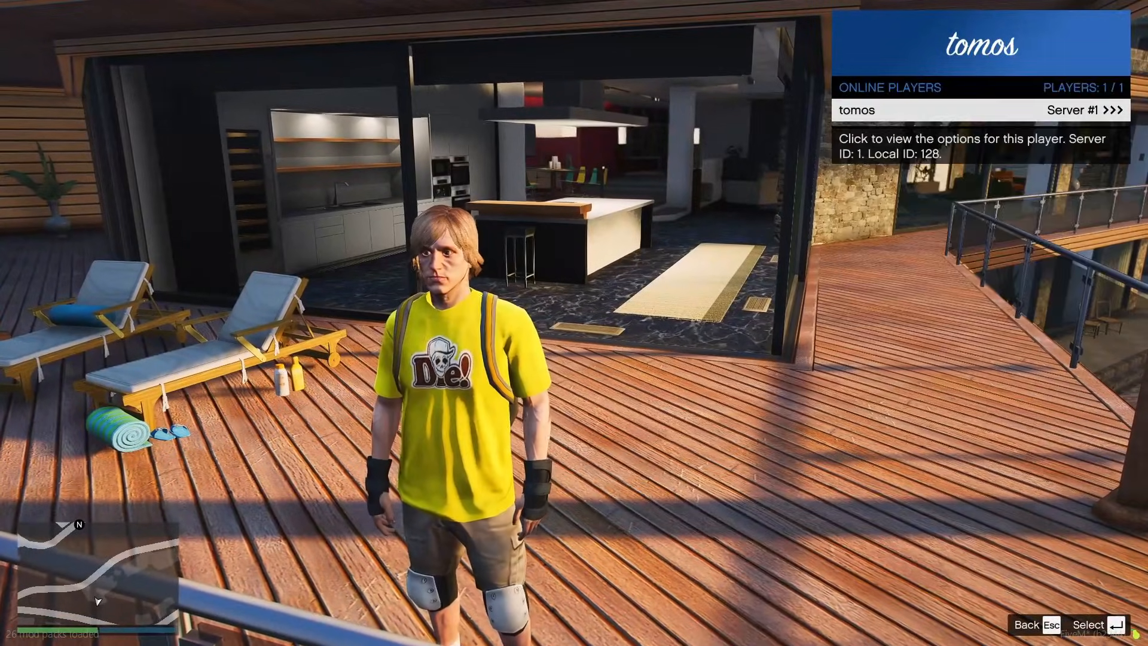
- Return to the vMenu main menu in-game and move down to World Related Options
{"action": "left_click", "coordinate": [883, 109]}
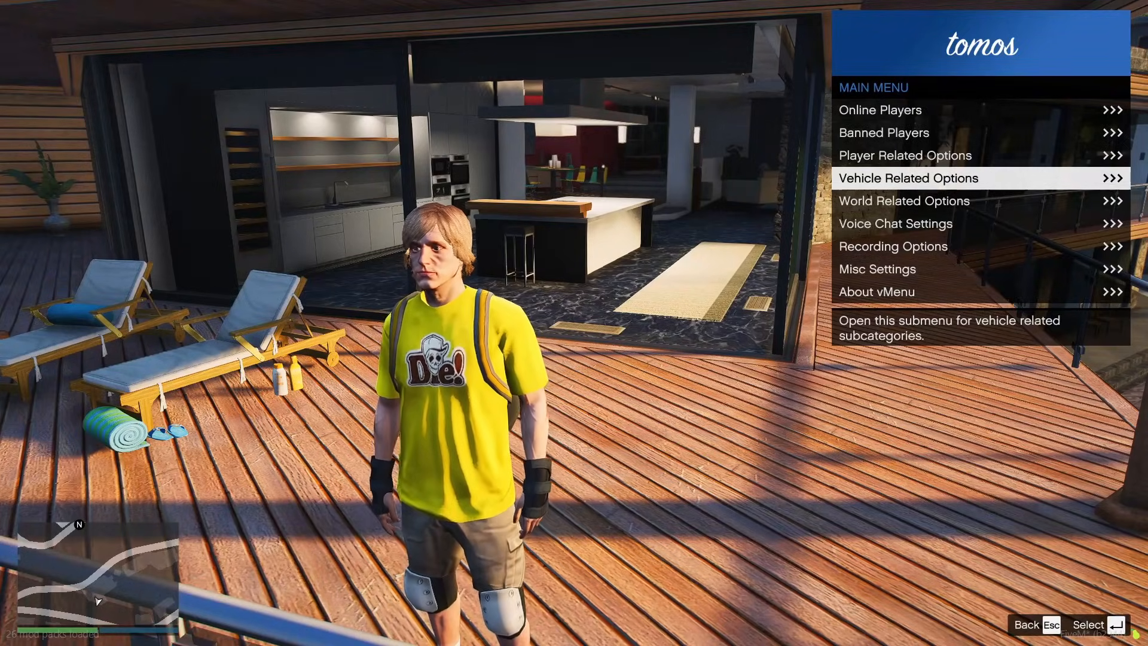
{"action": "key", "text": "Down"}
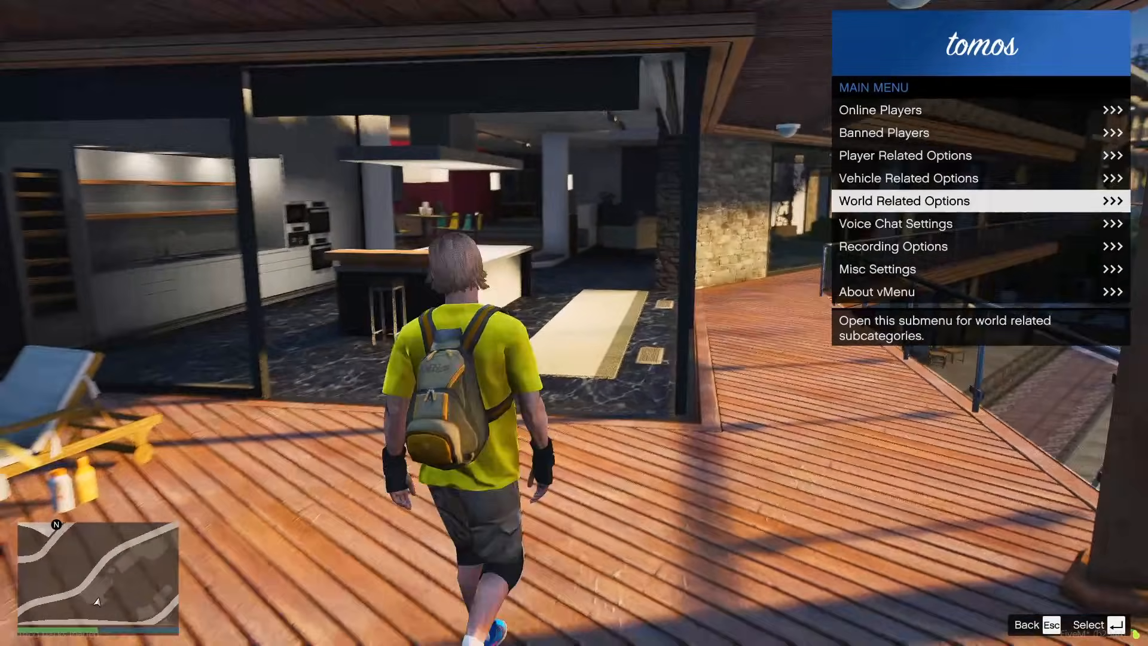